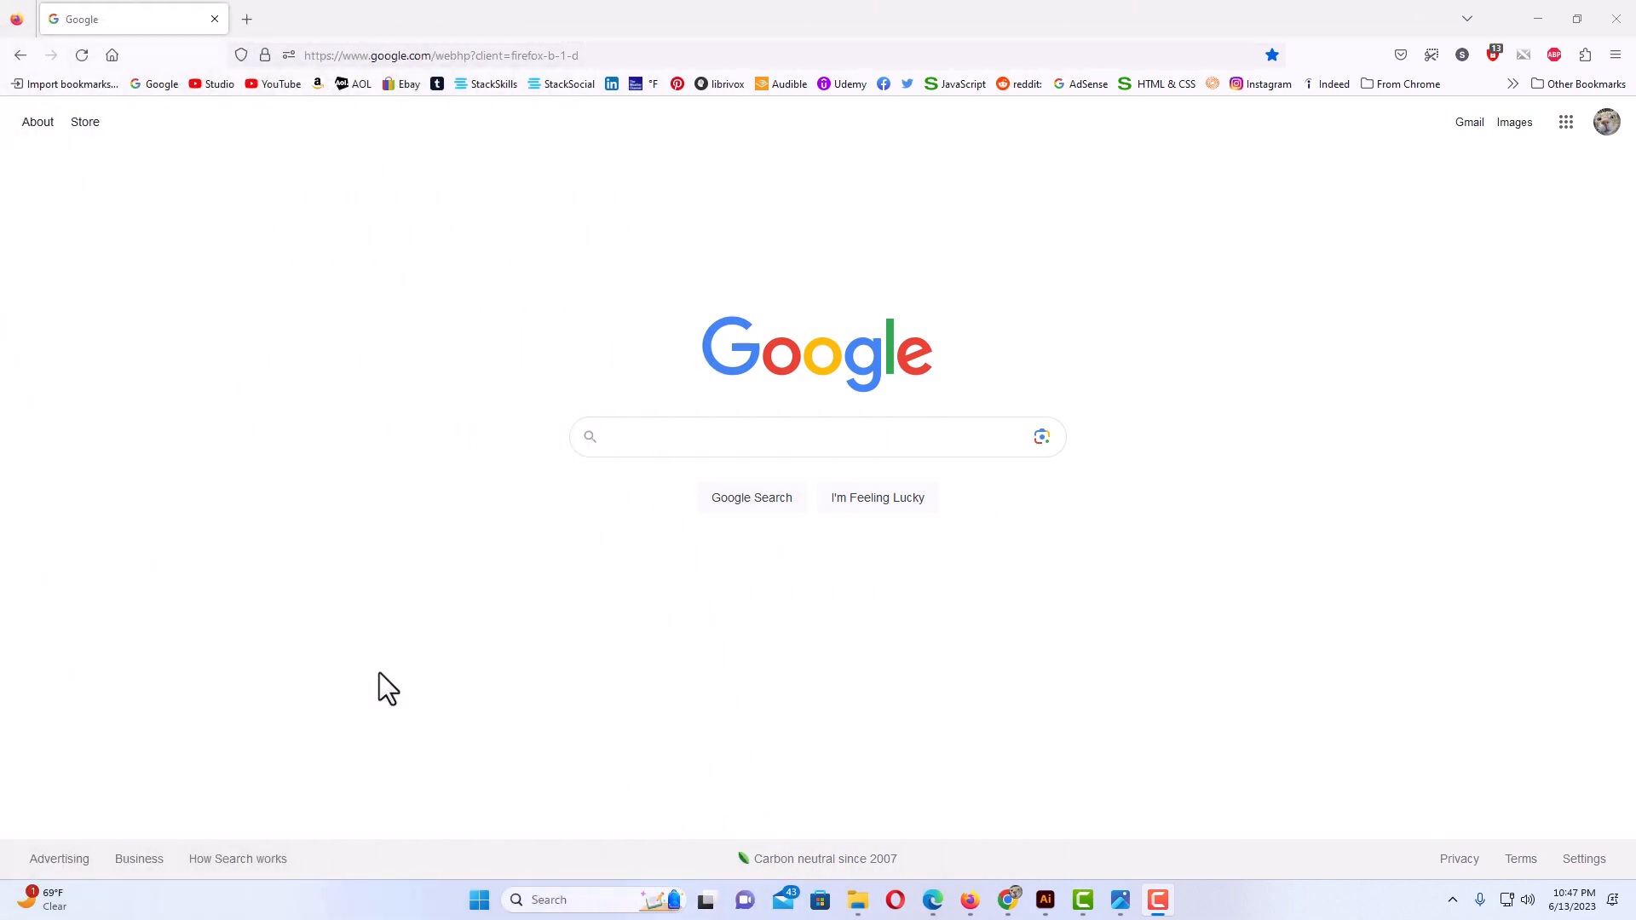
mouse_move(668, 631)
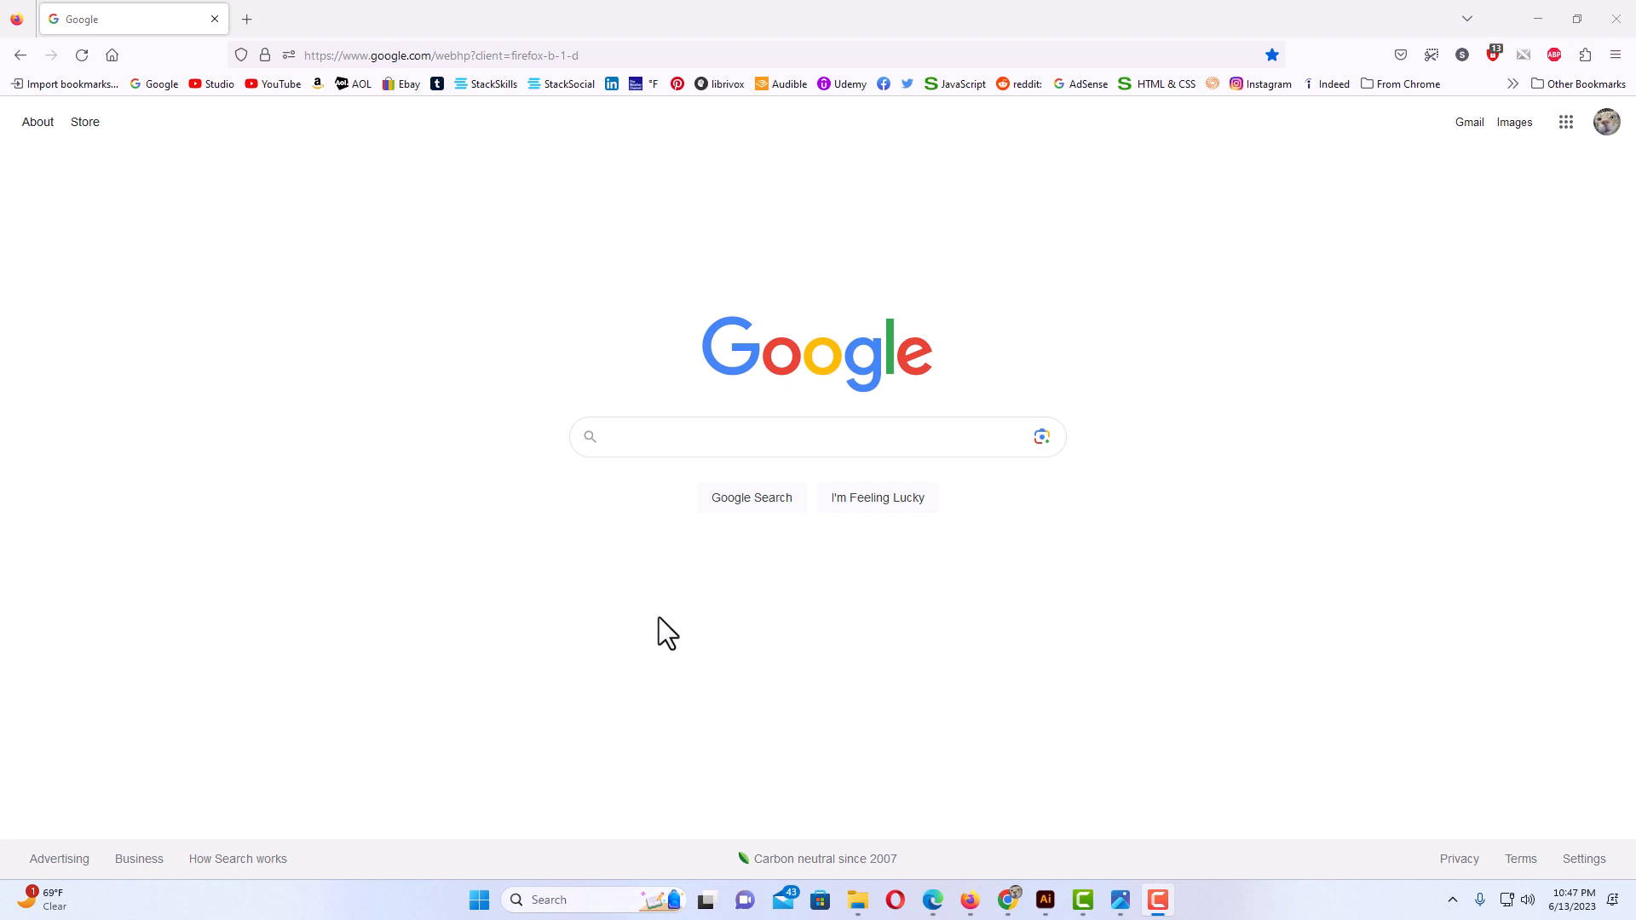
mouse_move(784, 621)
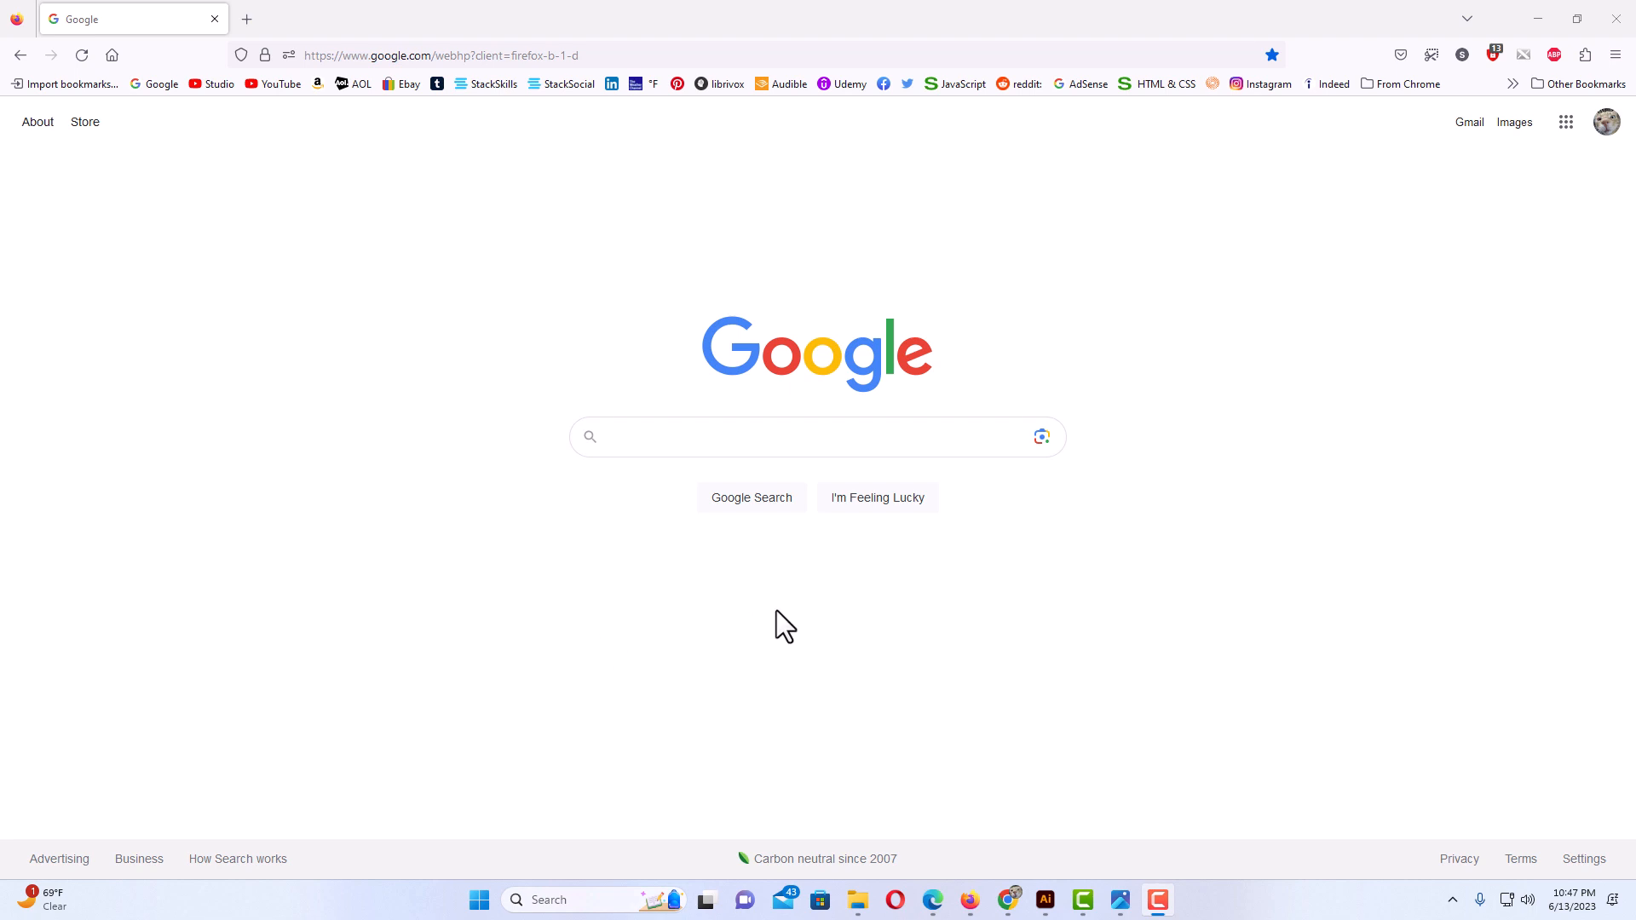
mouse_move(795, 621)
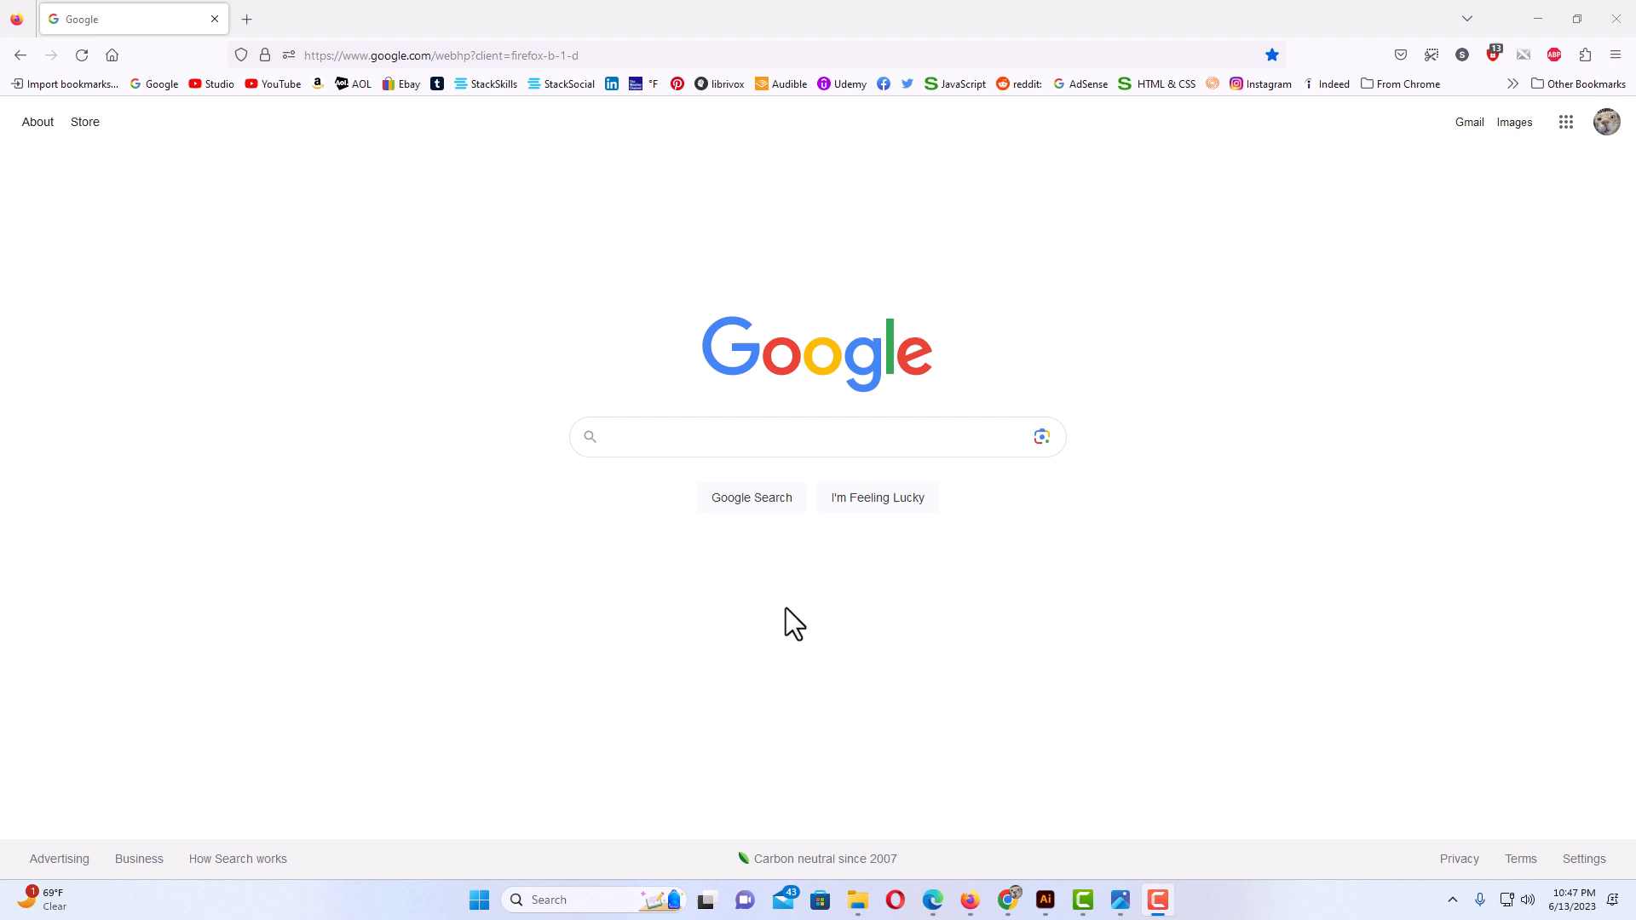
mouse_move(796, 592)
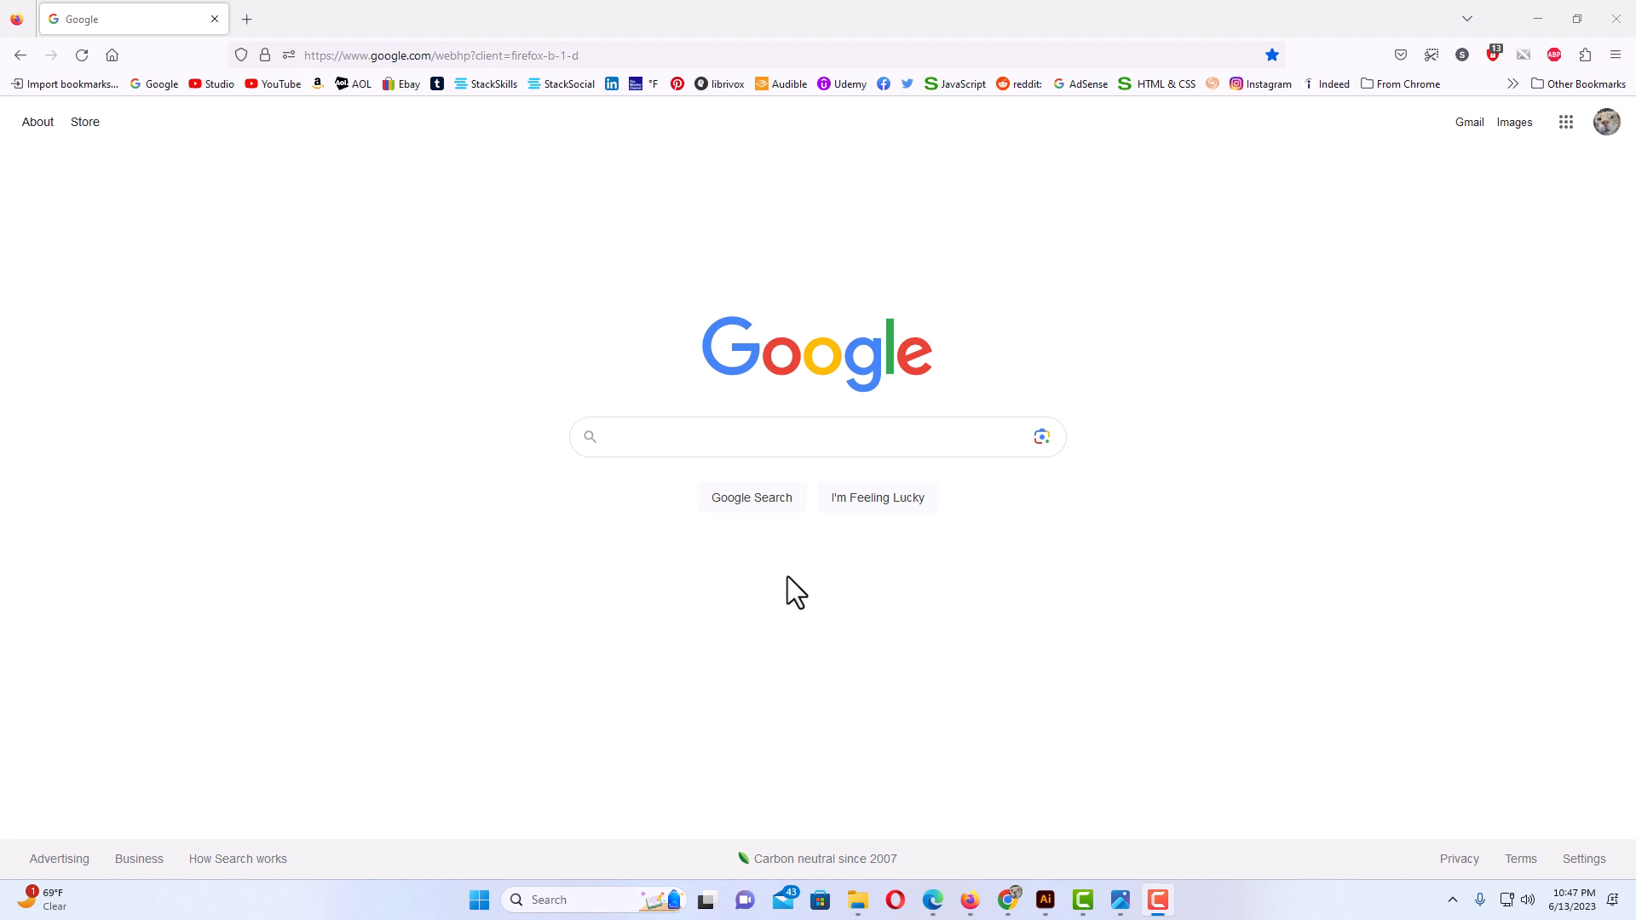
mouse_move(800, 648)
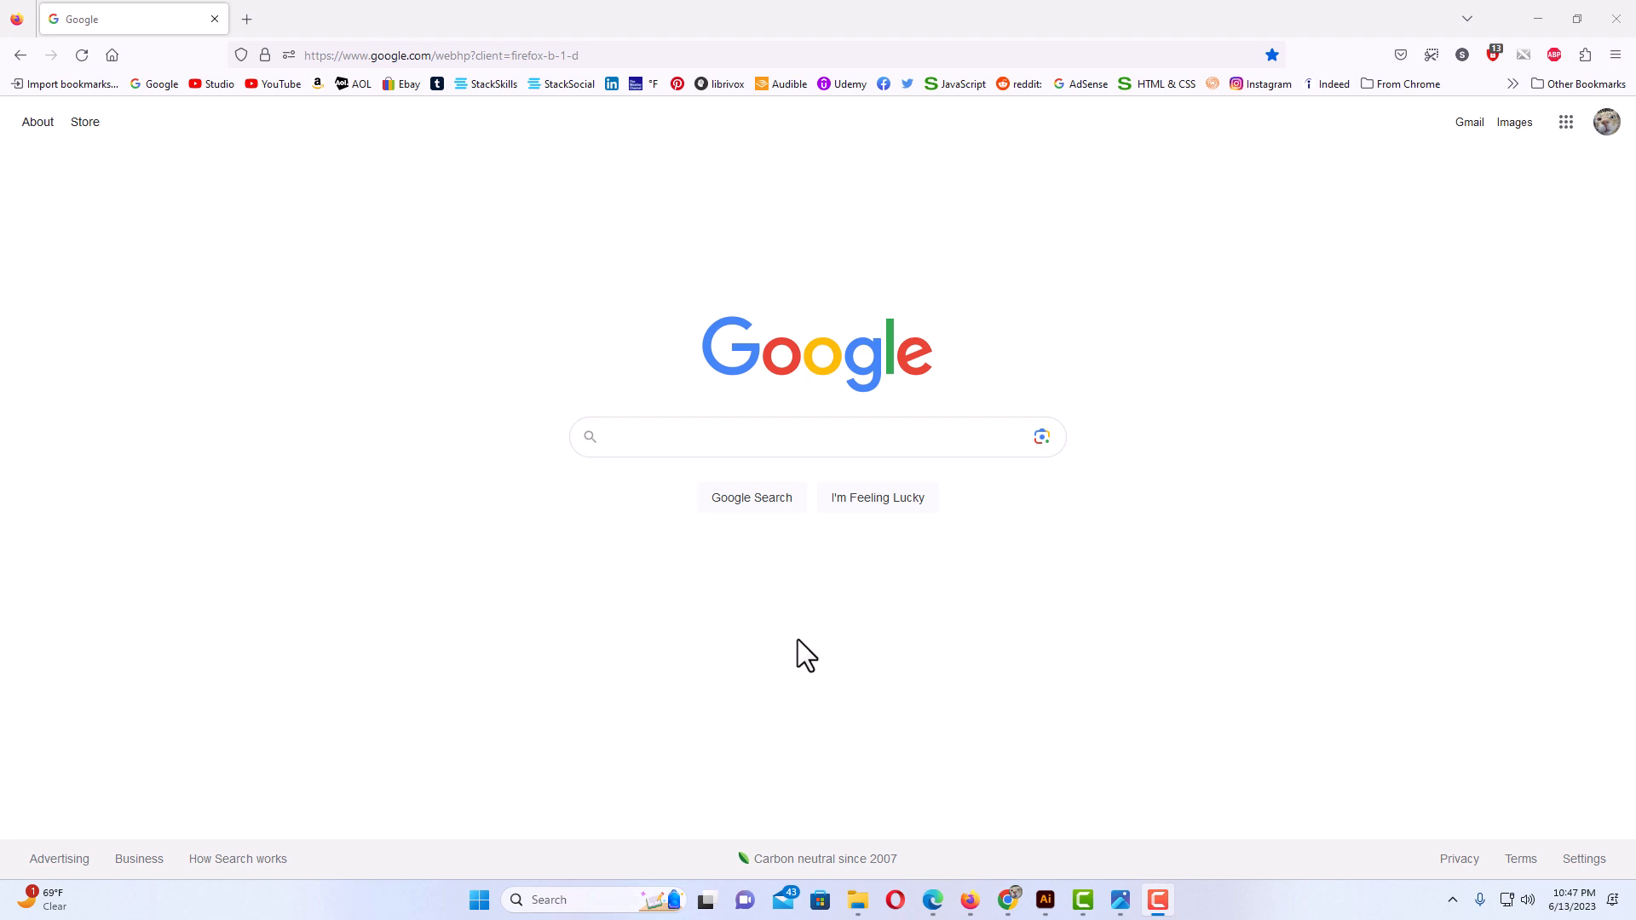
mouse_move(813, 679)
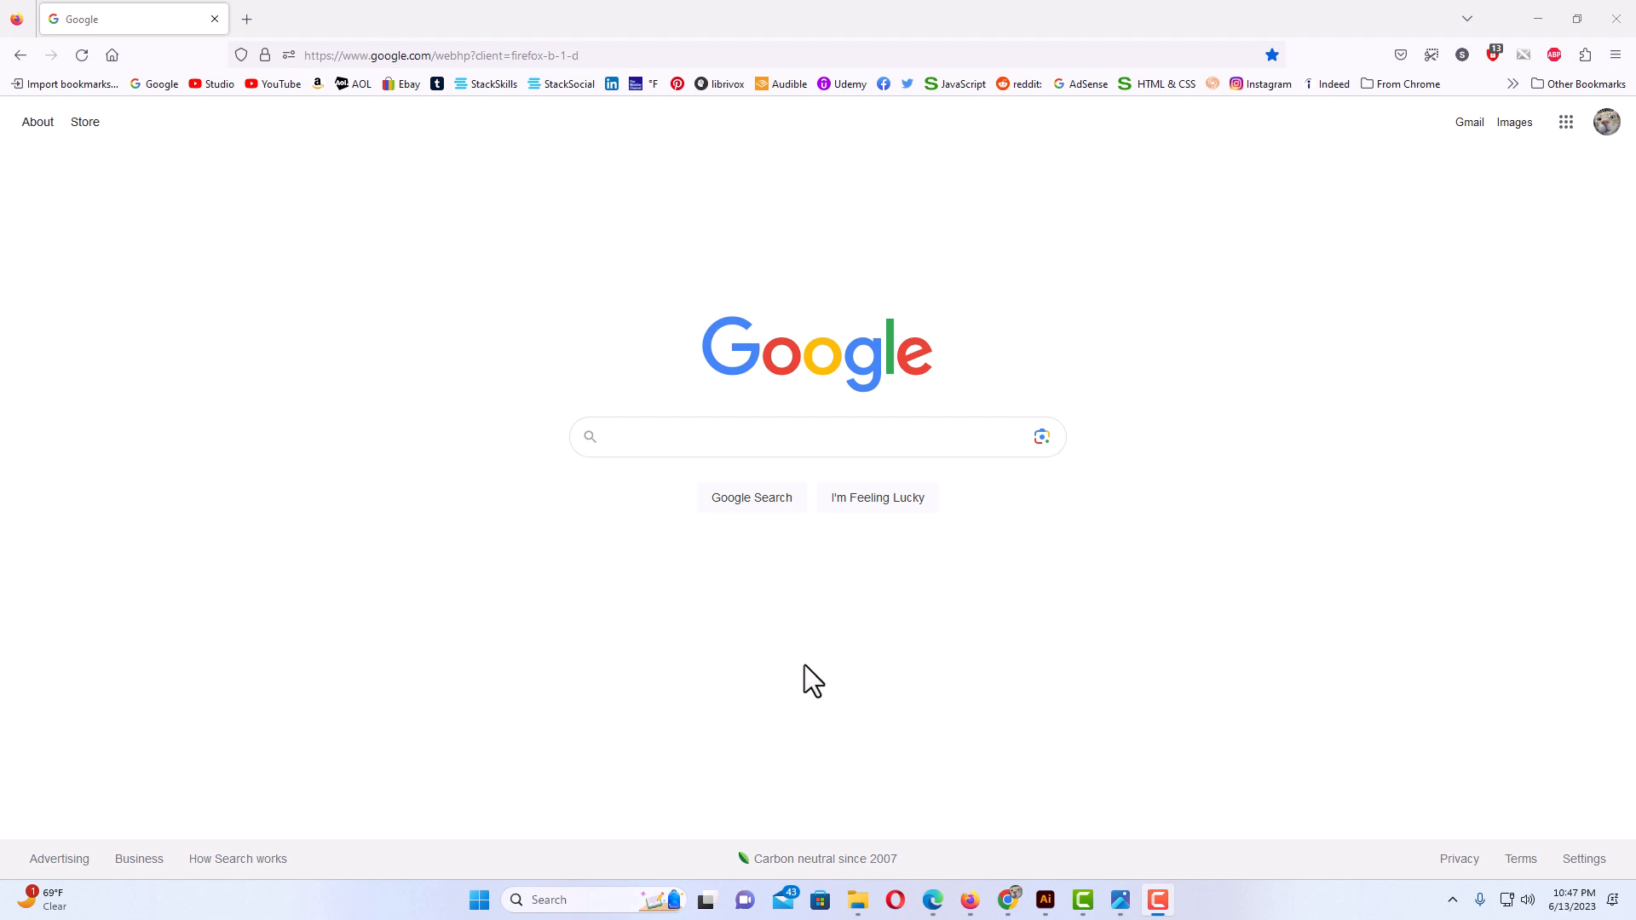
mouse_move(852, 909)
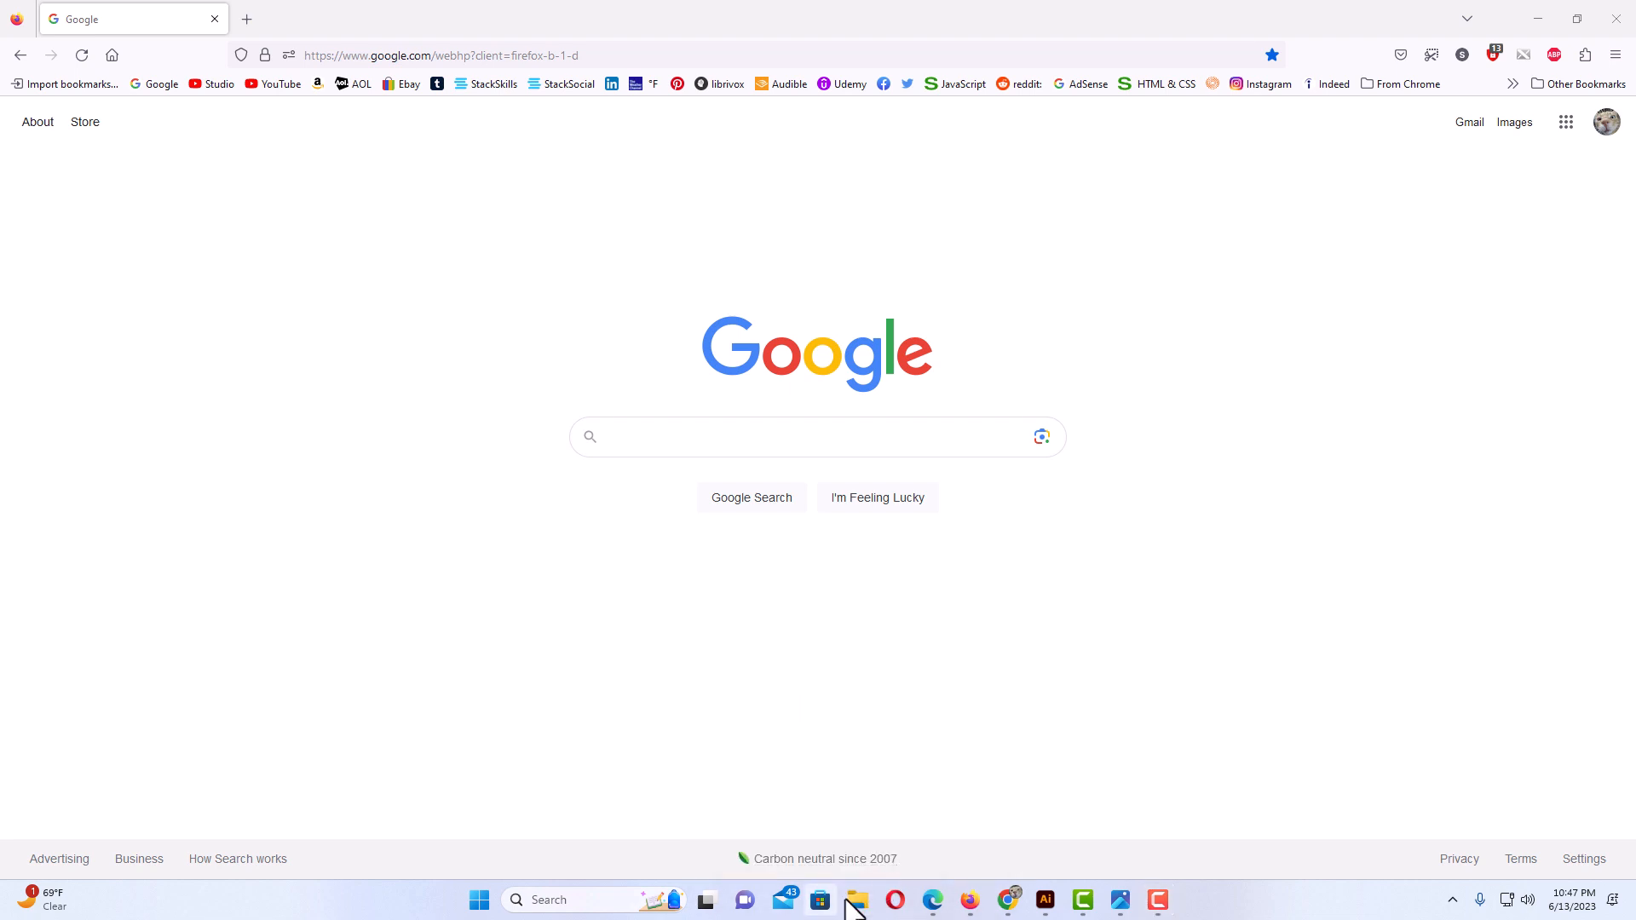
Open the pics folder and drop Example Project.pdf onto the Firefox window
left_click(857, 899)
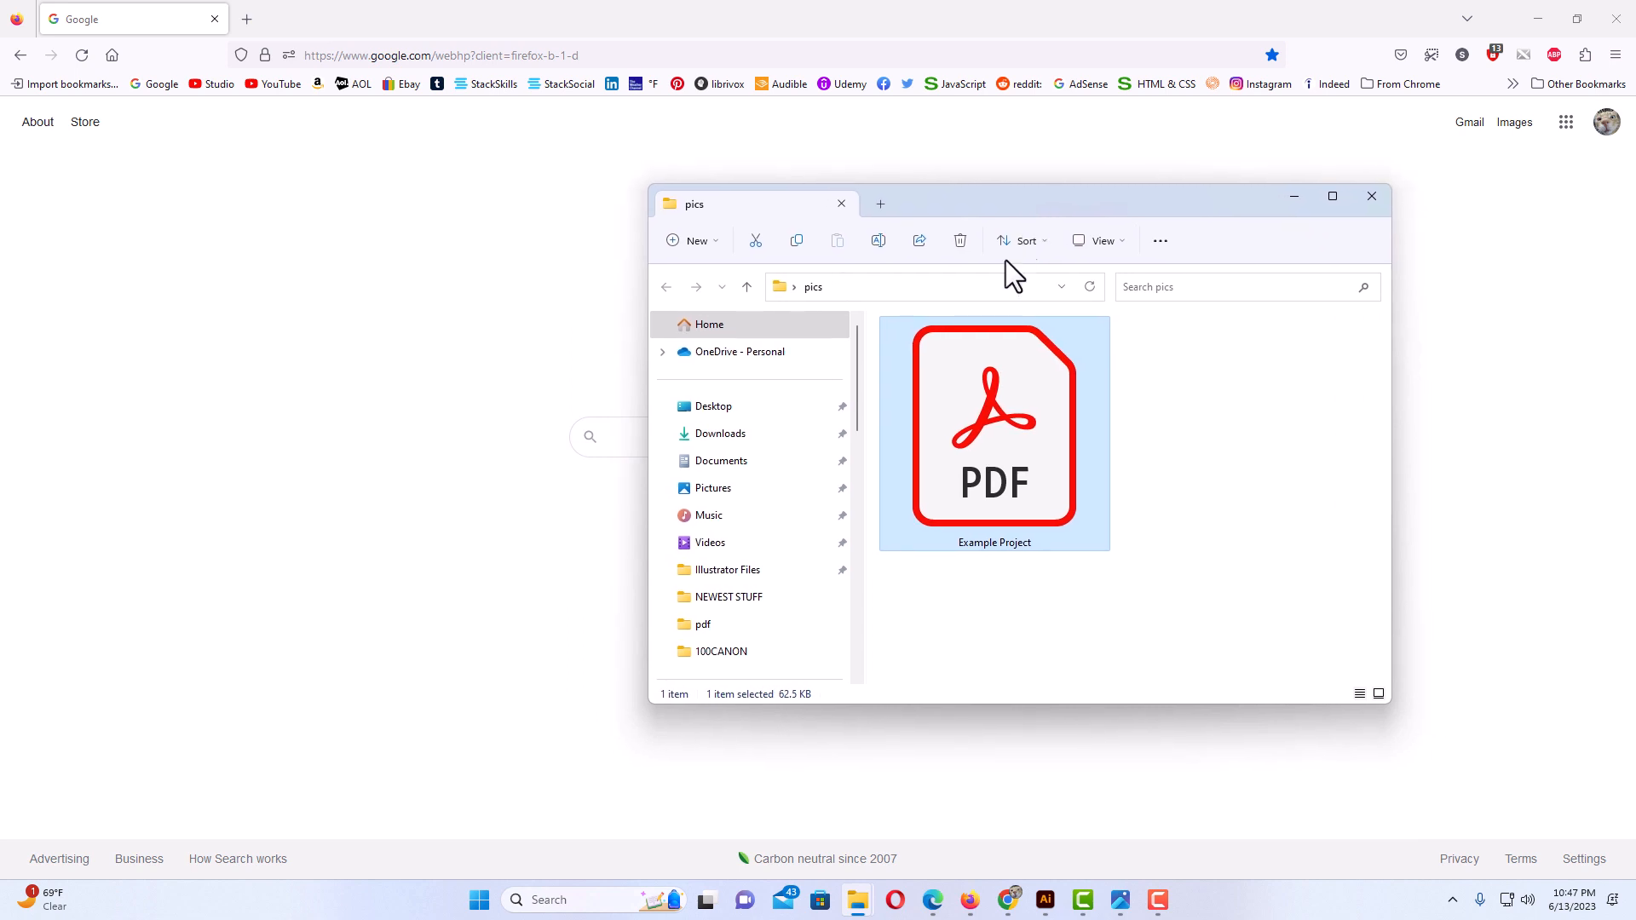
mouse_move(1008, 428)
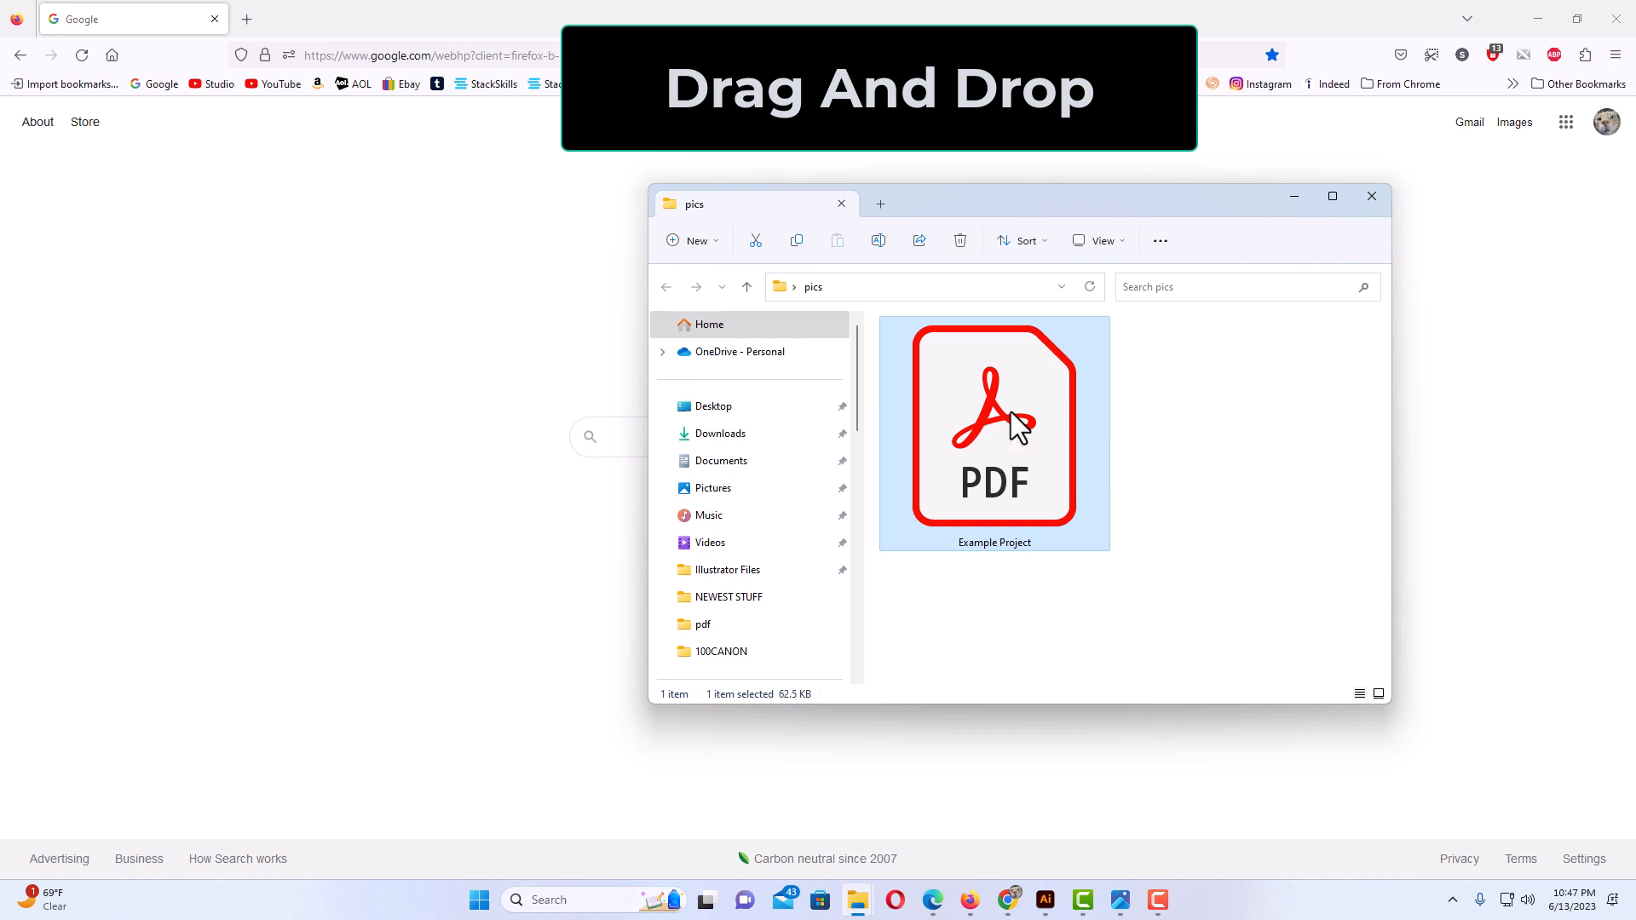
left_click_drag(994, 427, 497, 349)
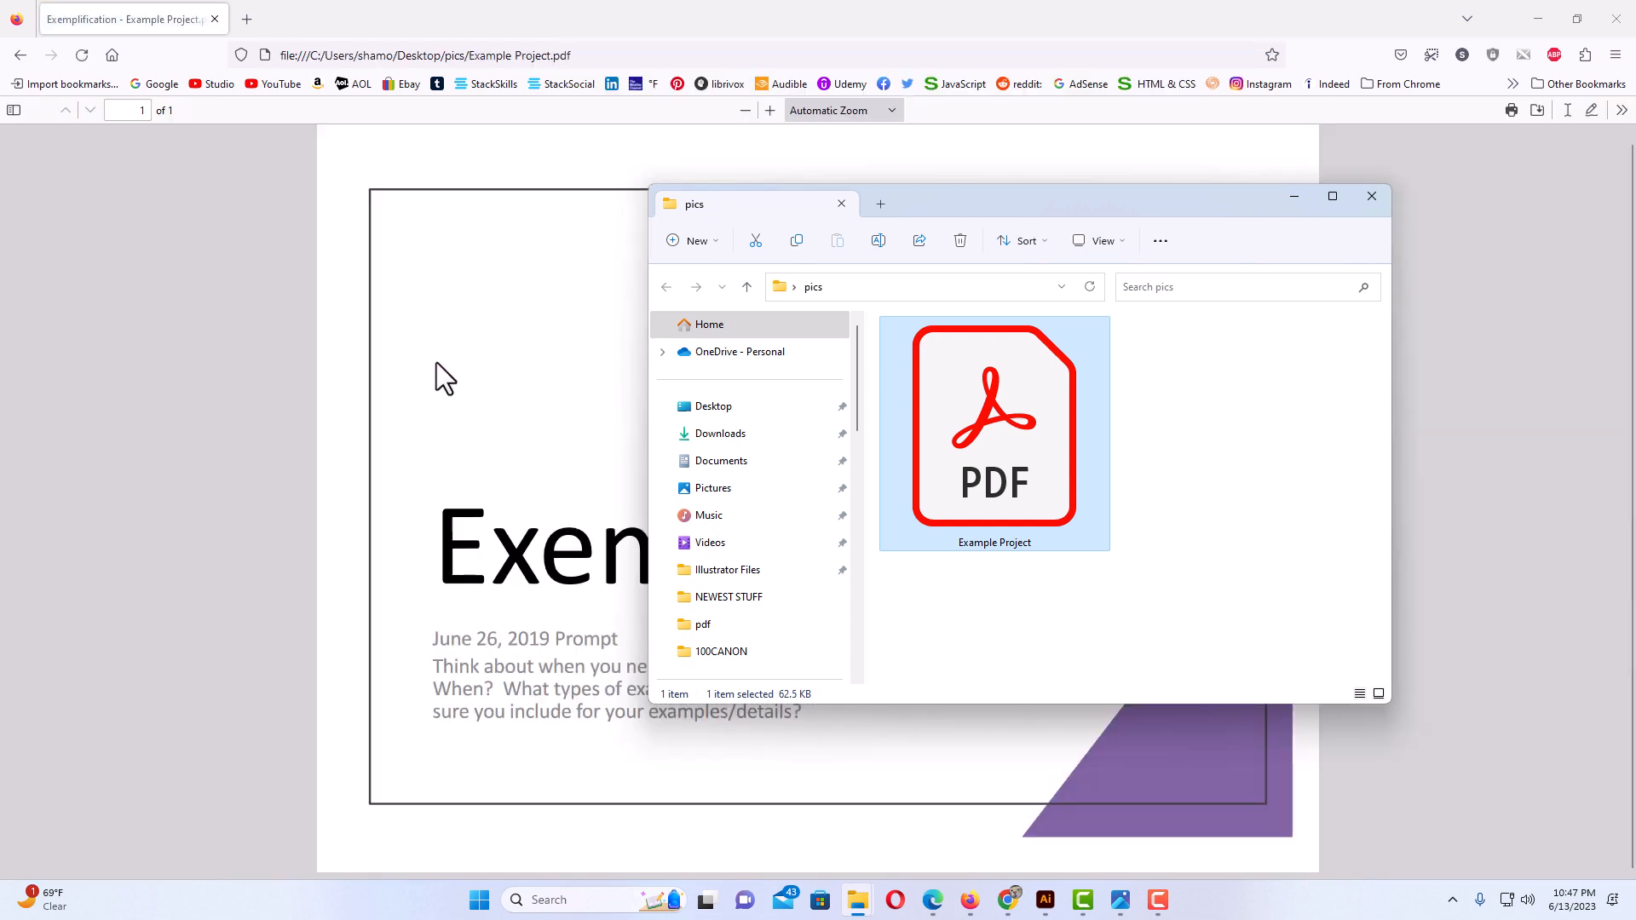
Bring the PDF viewer forward and show the page thumbnail sidebar
left_click(1371, 195)
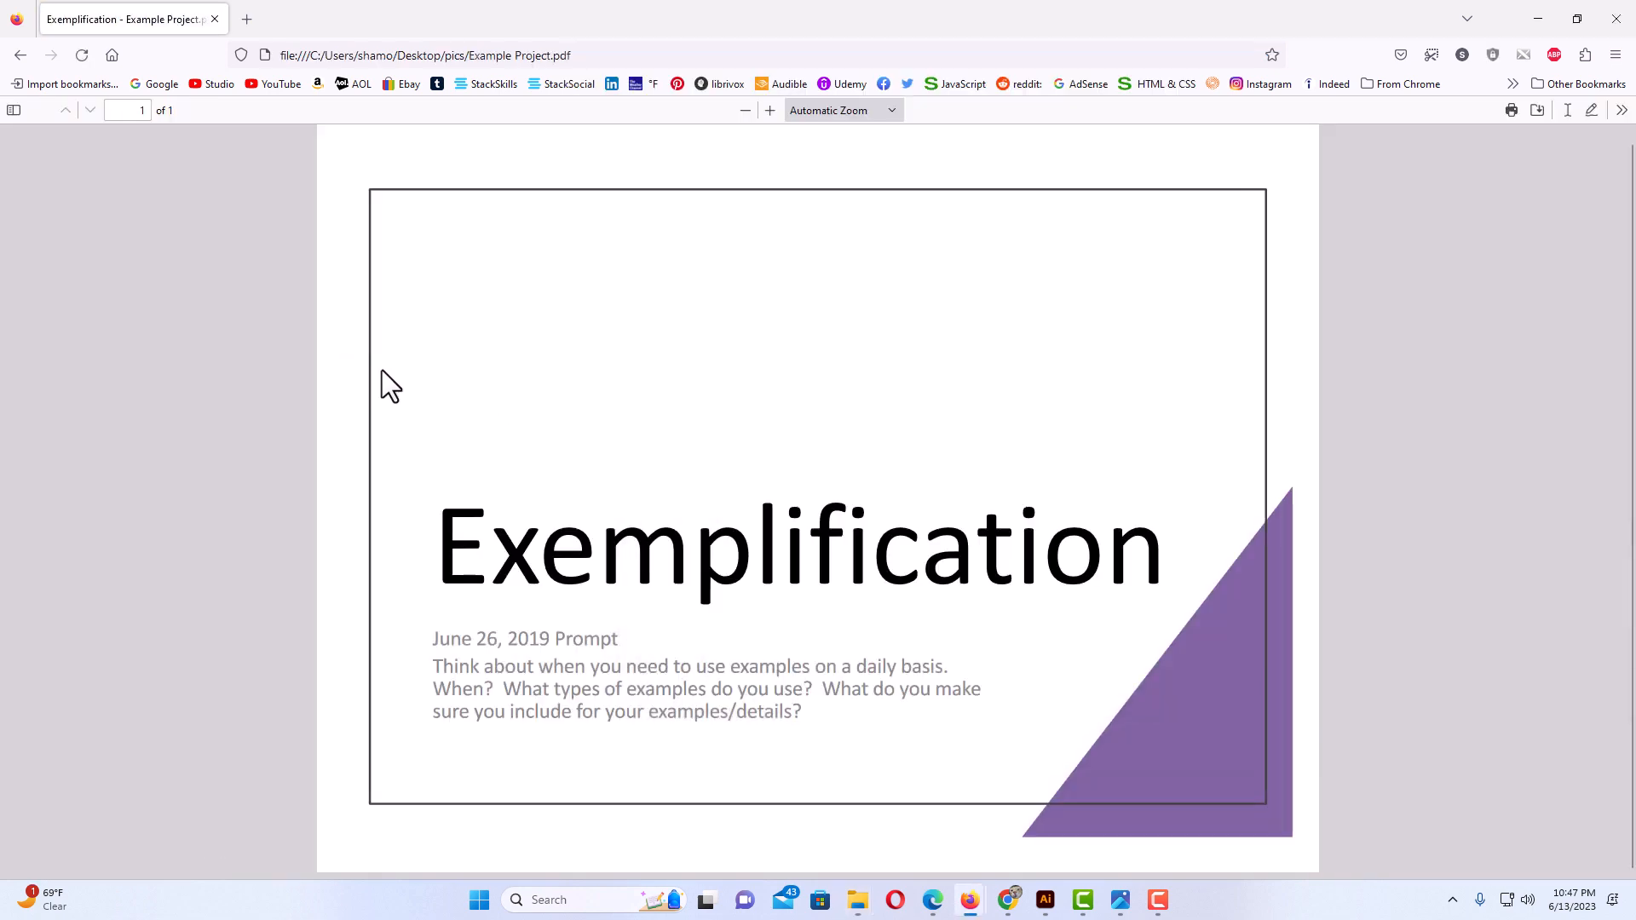
mouse_move(37, 160)
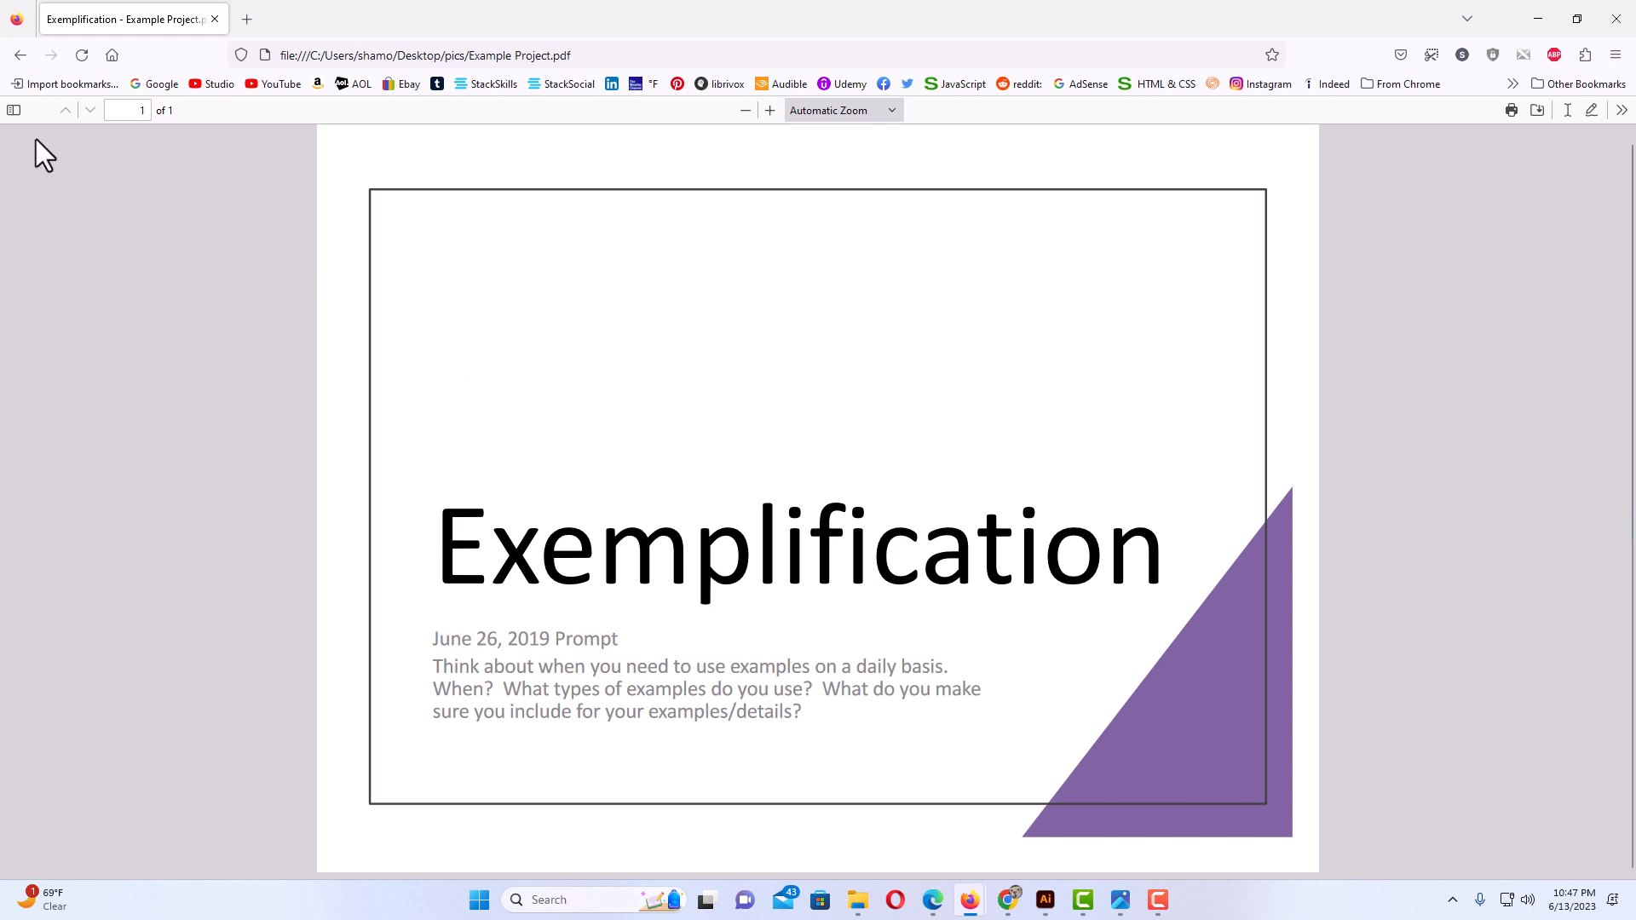
mouse_move(170, 143)
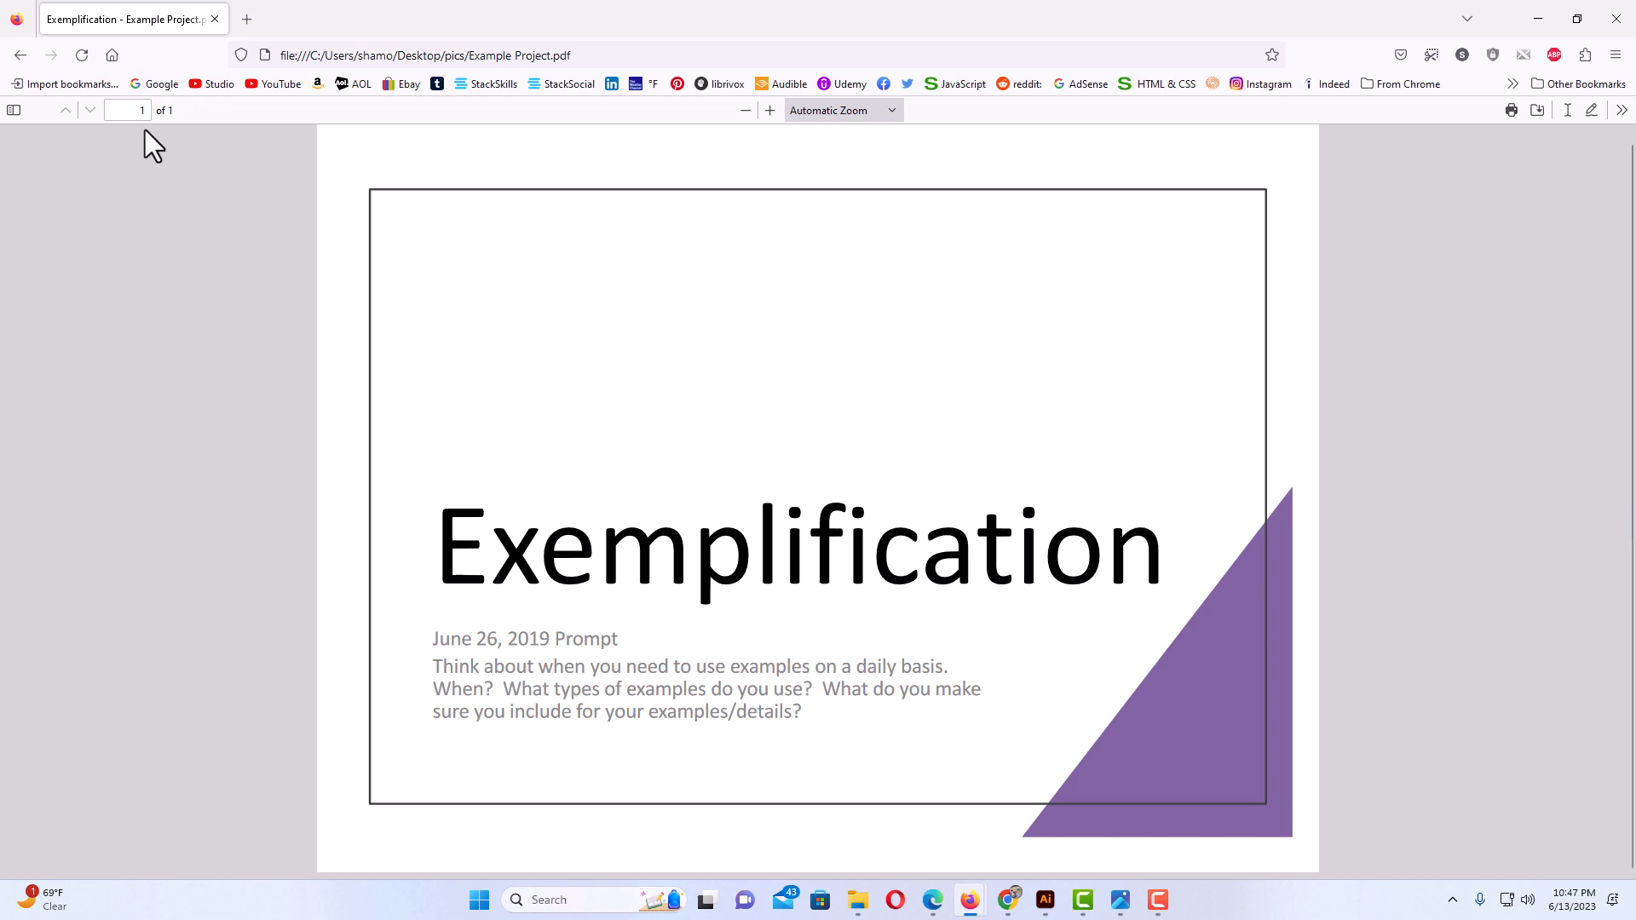
mouse_move(41, 142)
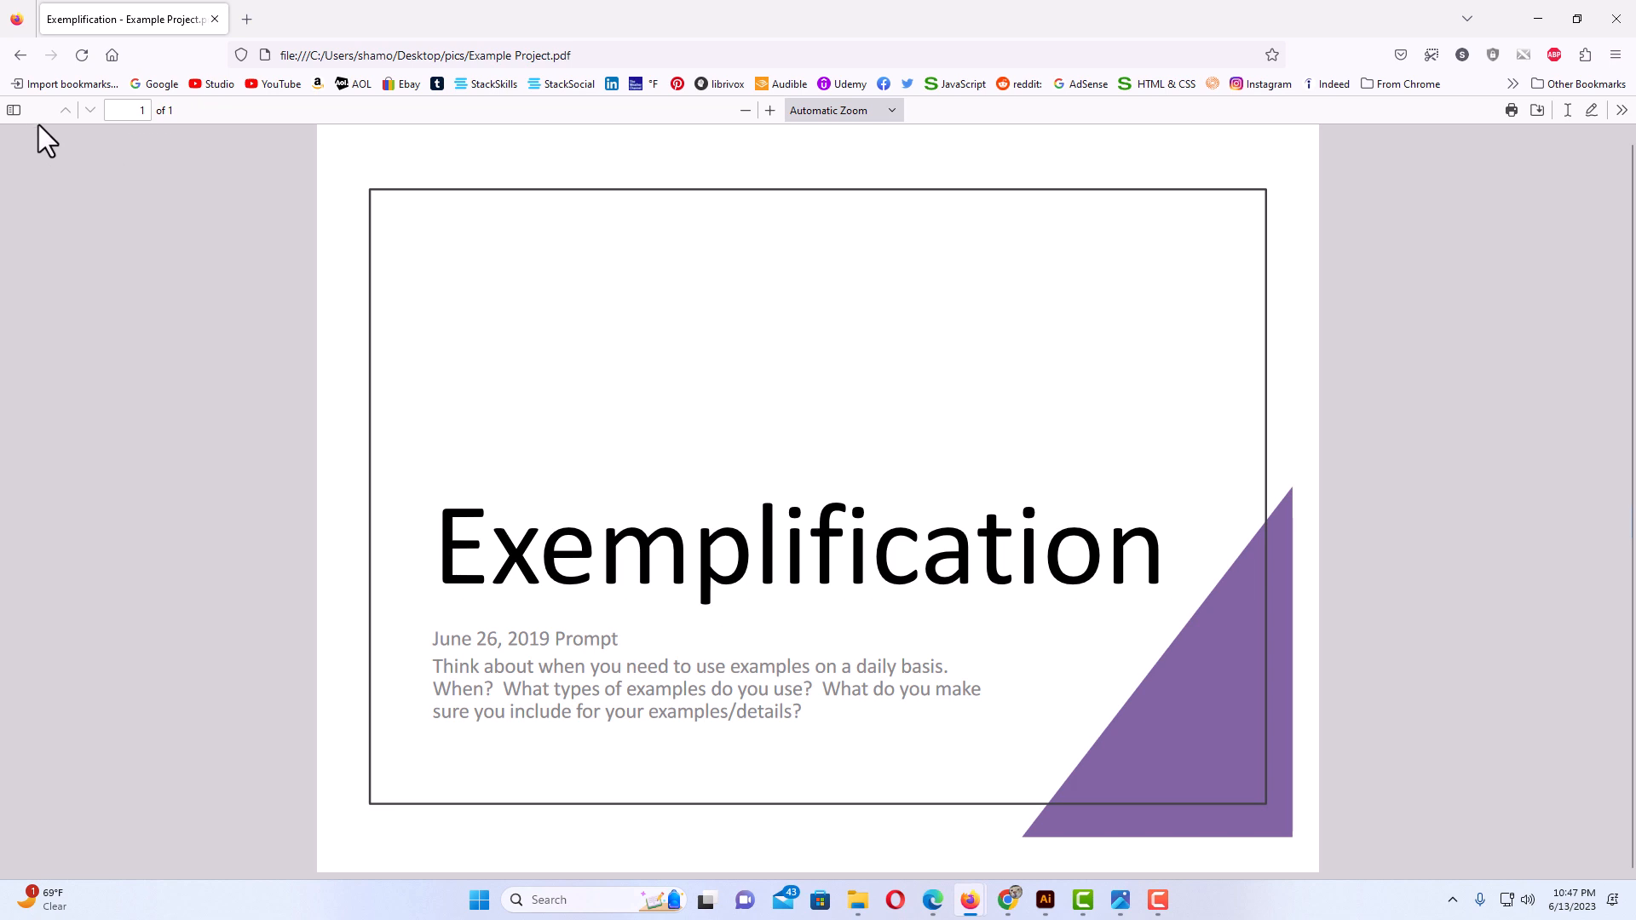
mouse_move(17, 111)
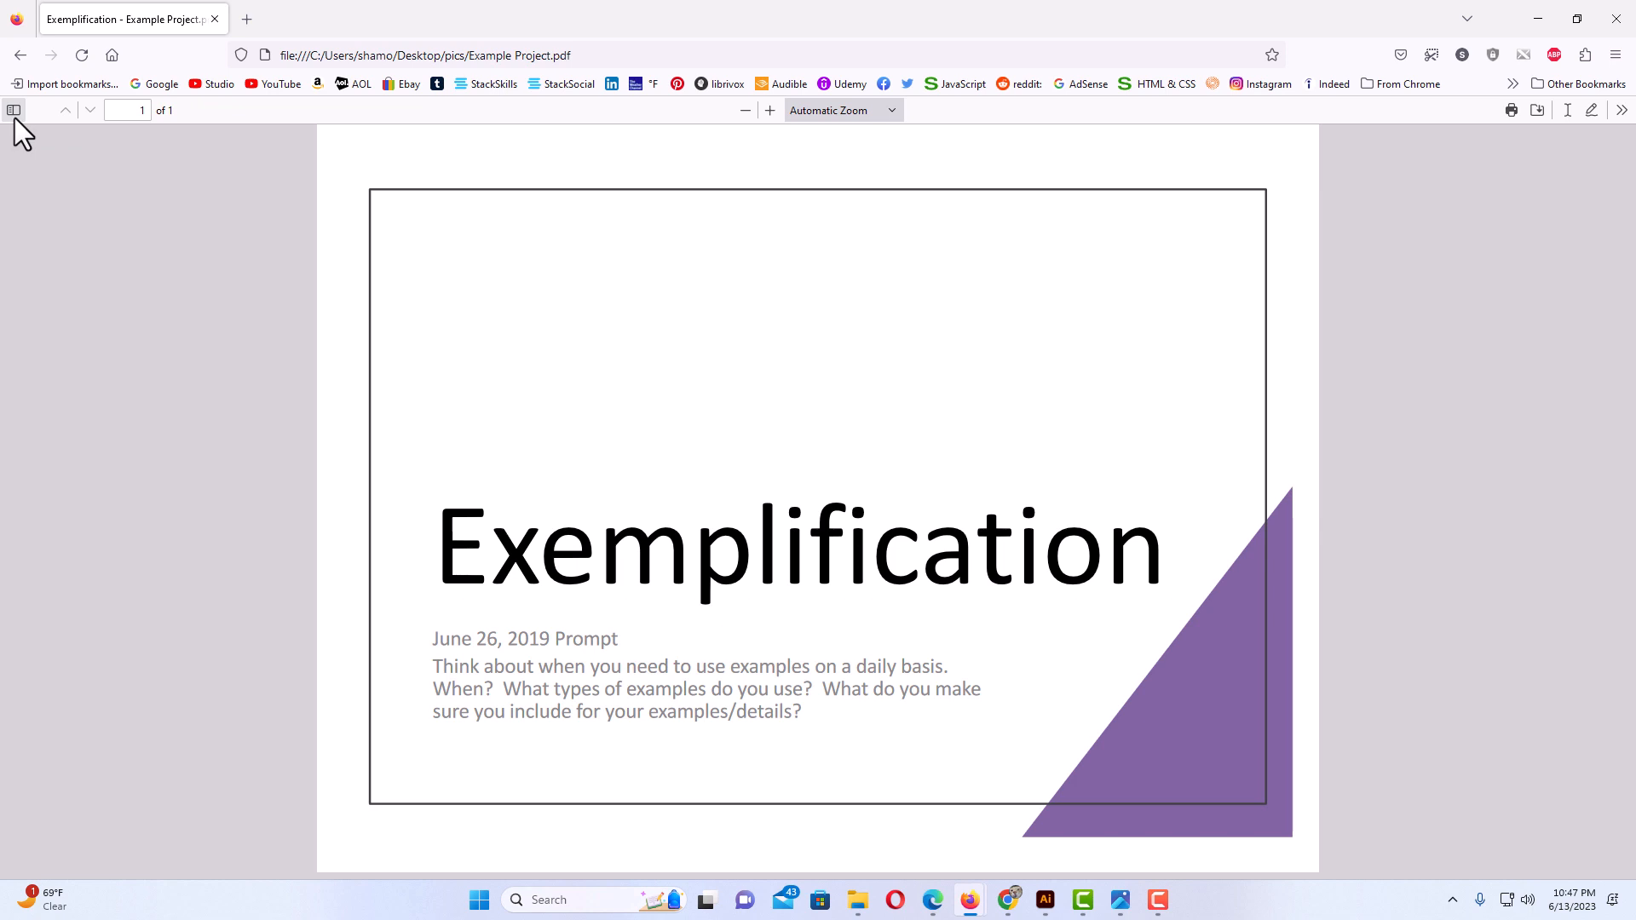
left_click(12, 110)
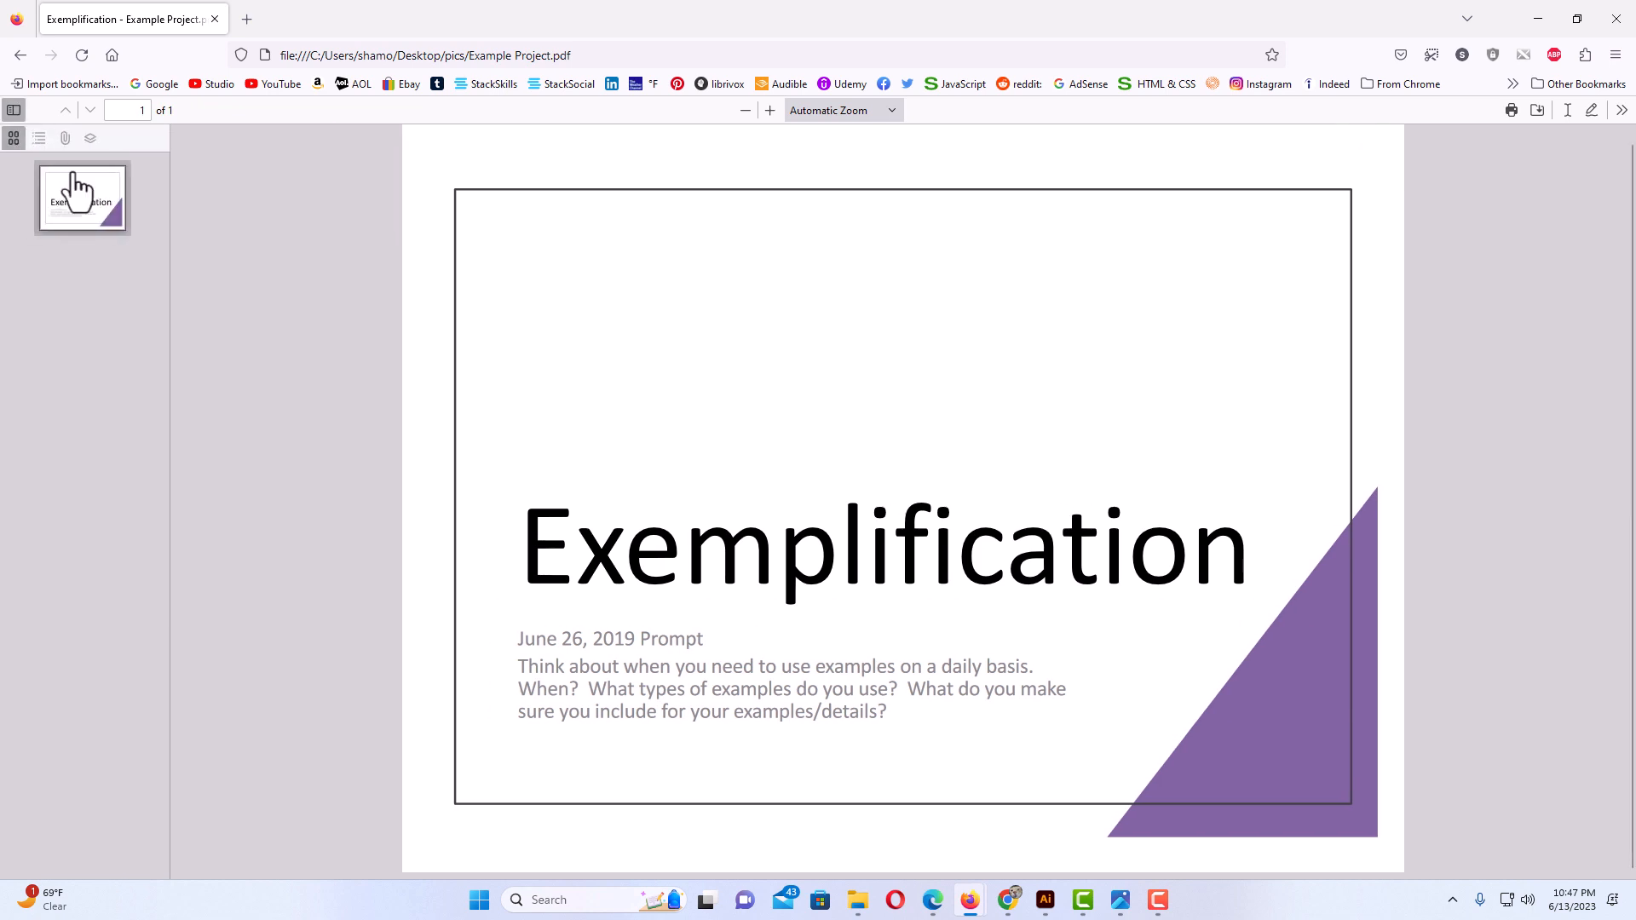
mouse_move(103, 291)
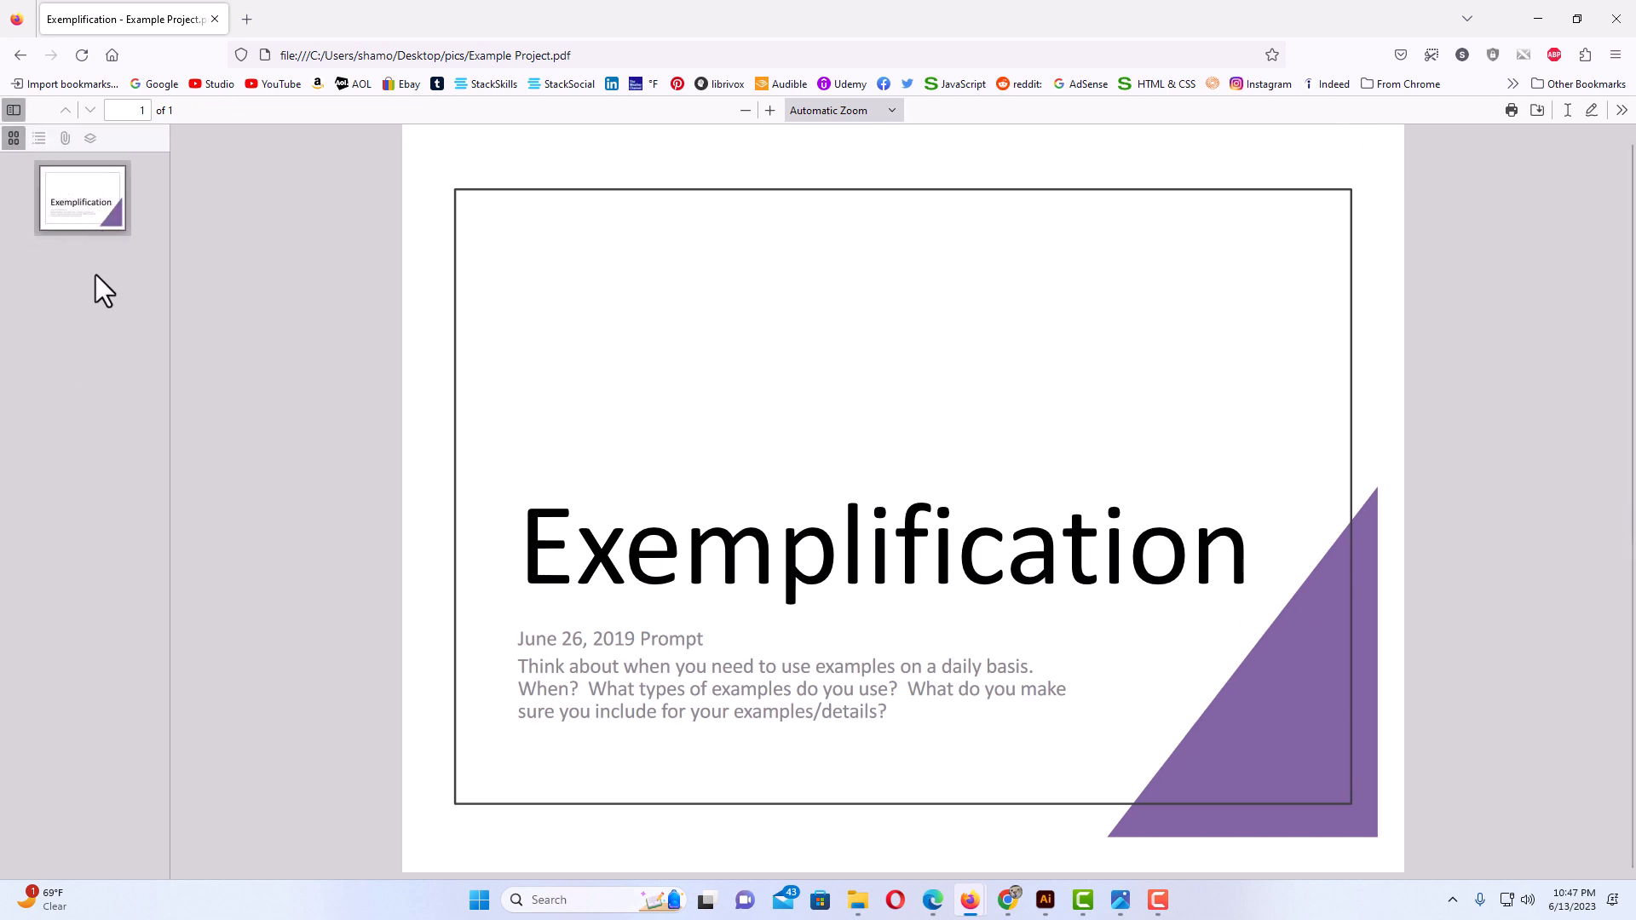
mouse_move(13, 139)
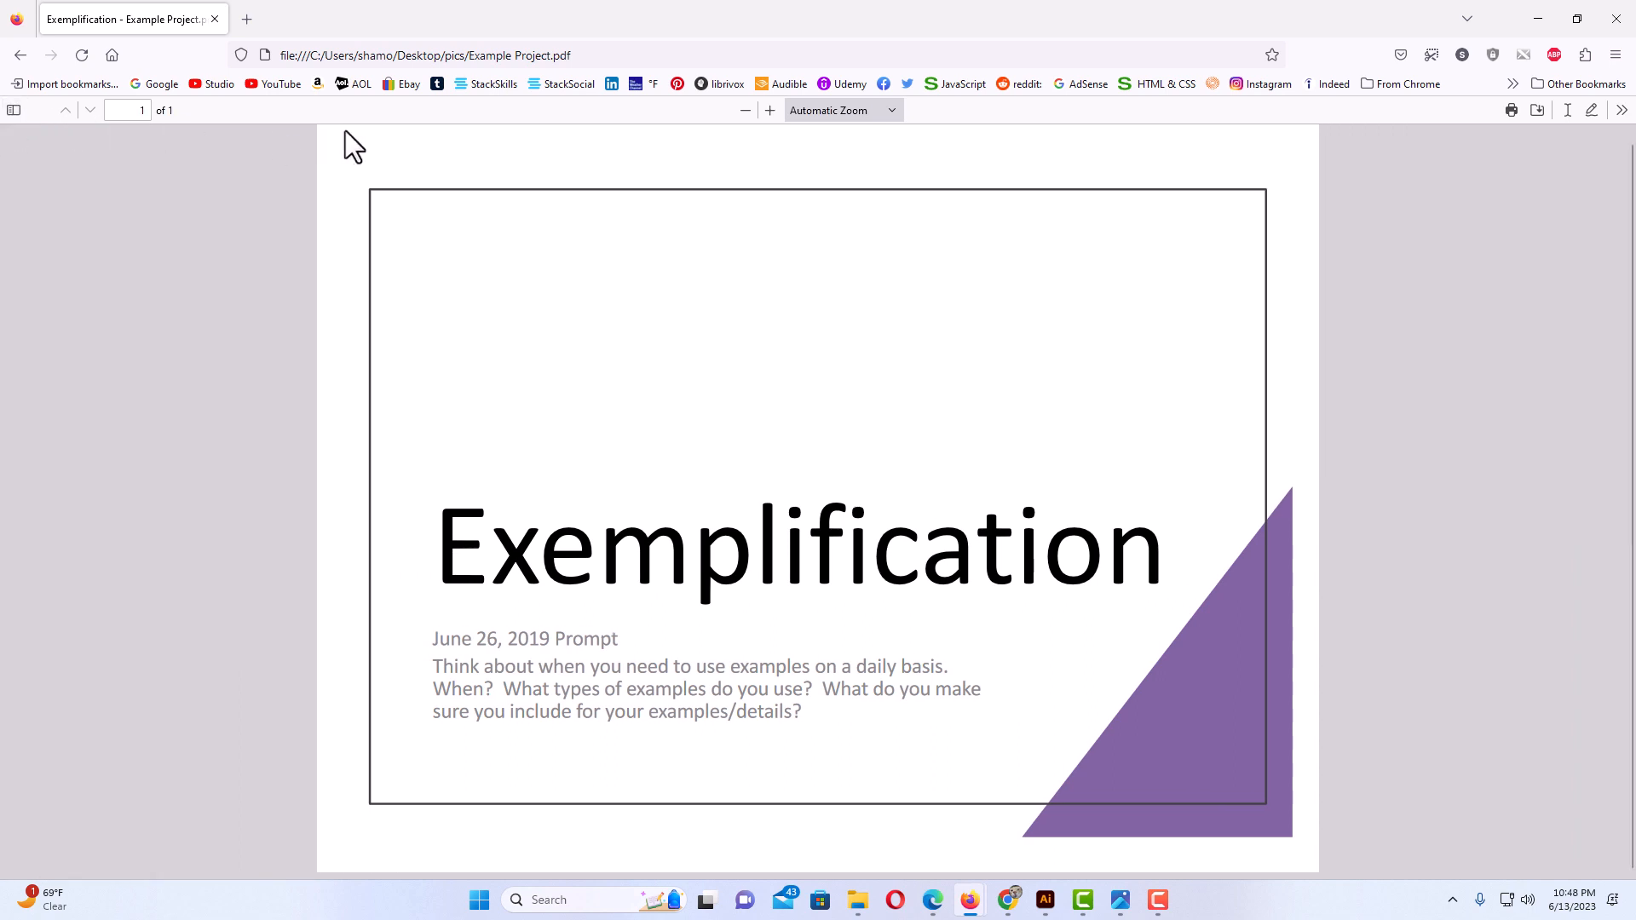
mouse_move(768, 151)
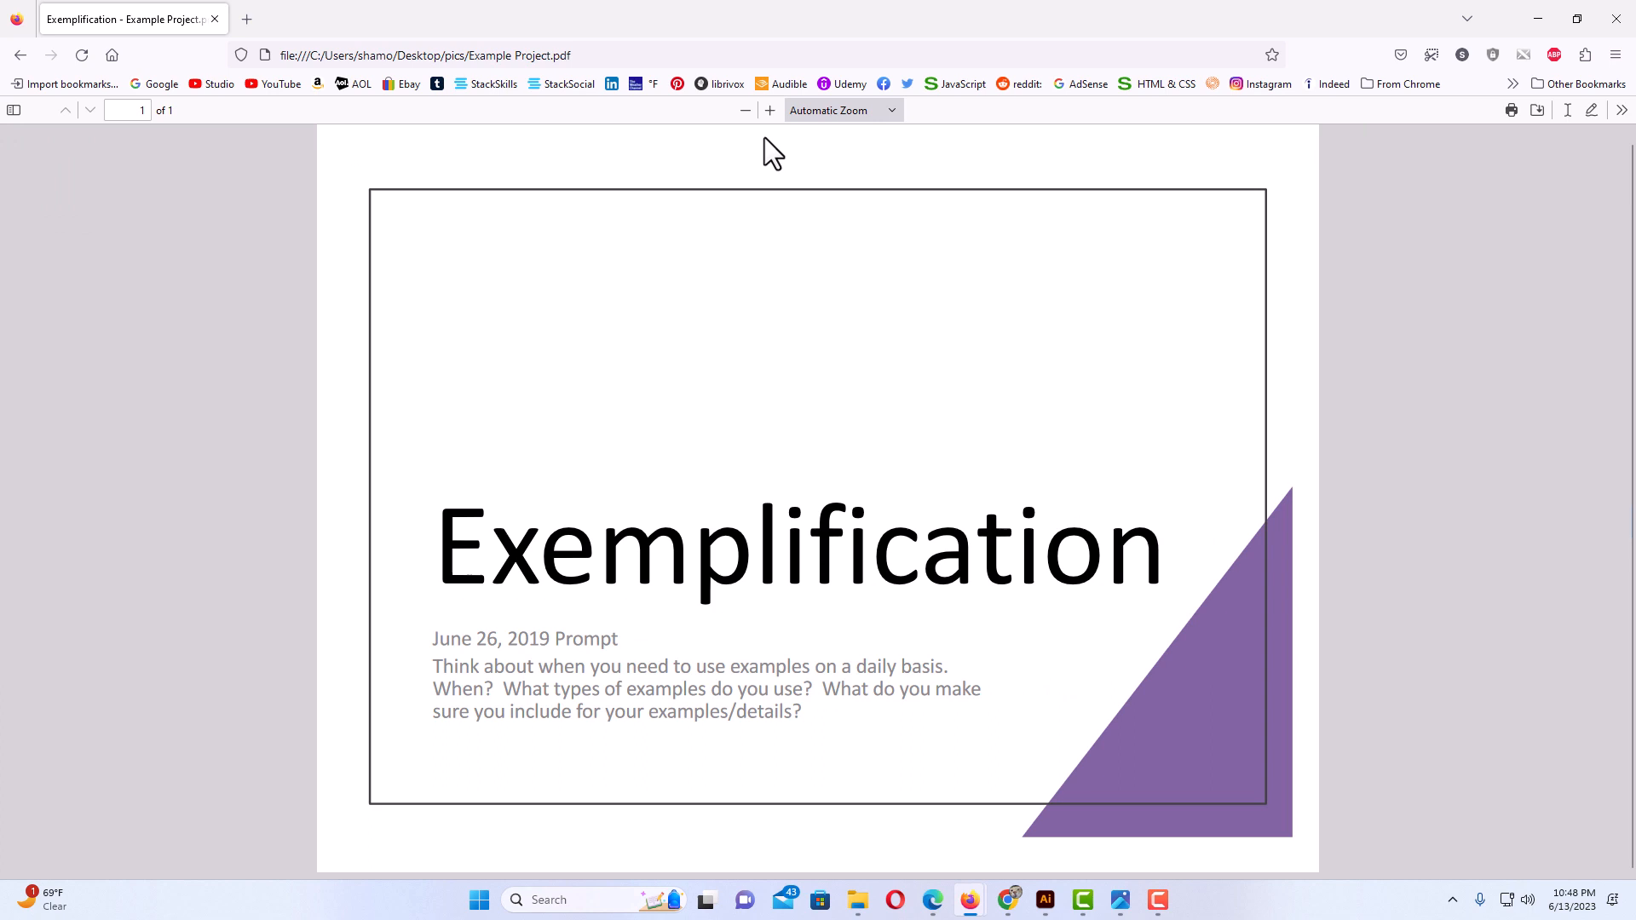
left_click(770, 111)
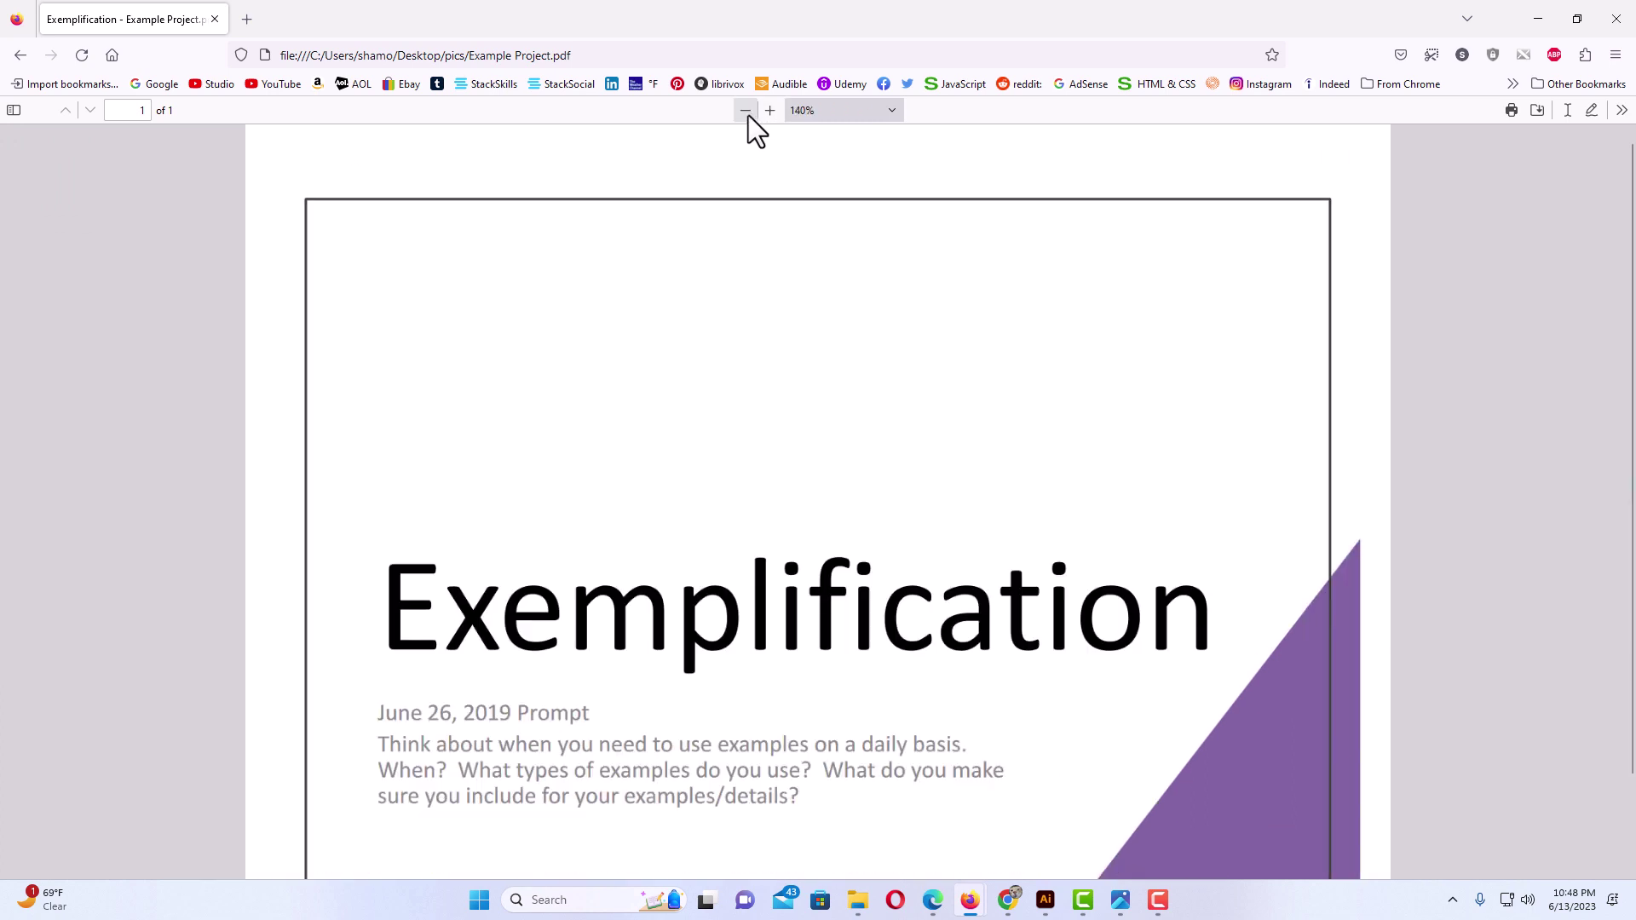
left_click(745, 110)
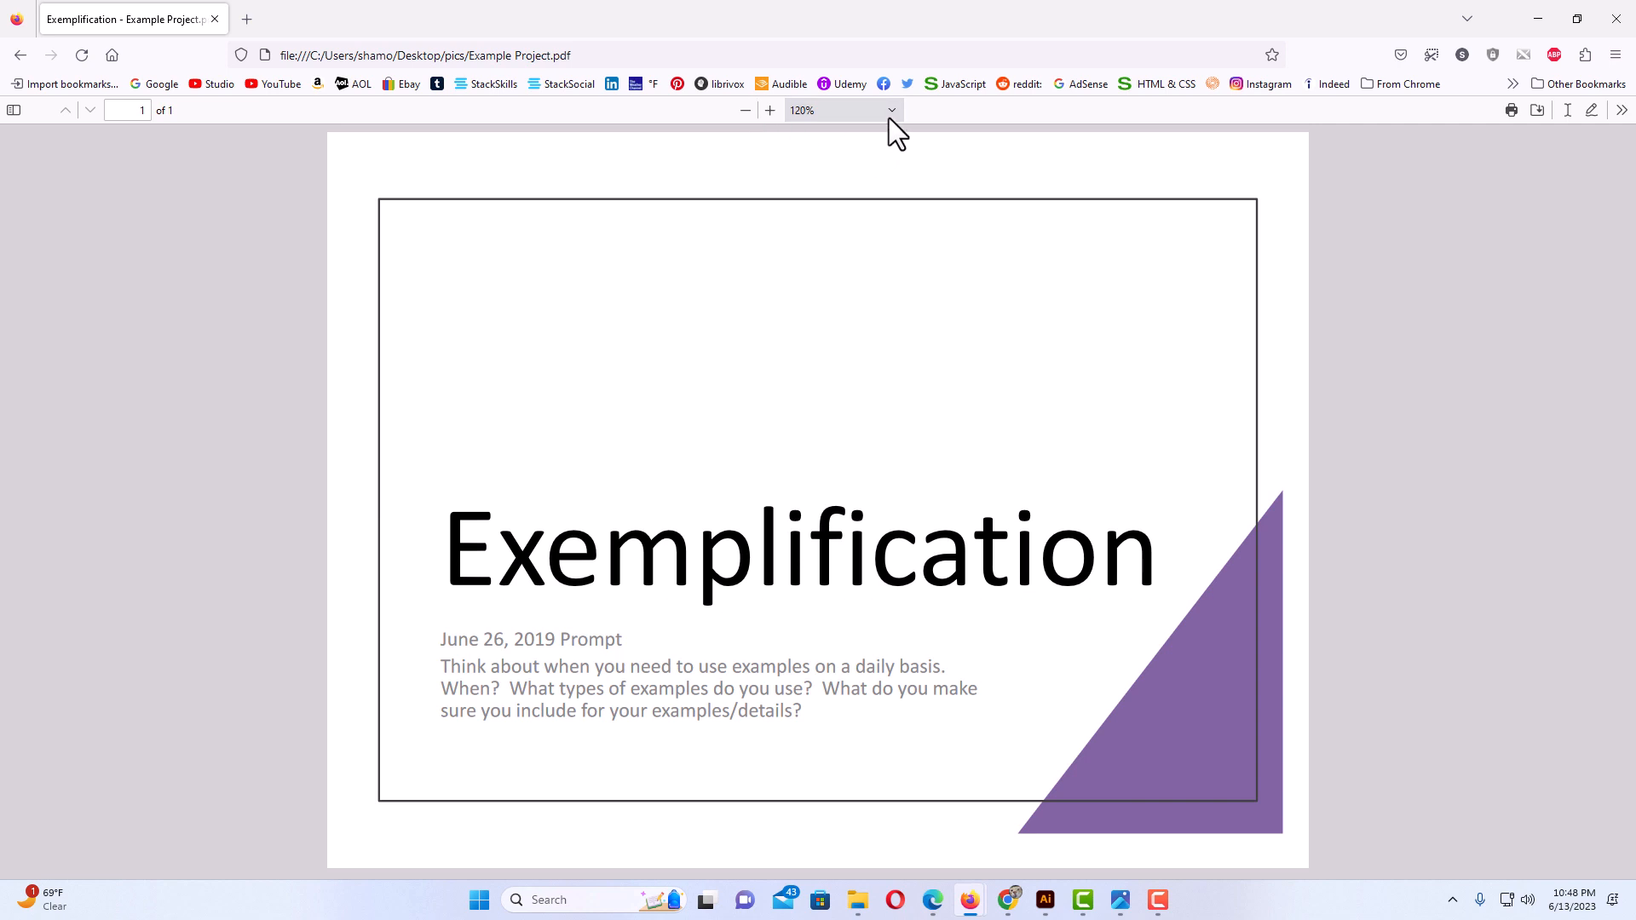
left_click(891, 109)
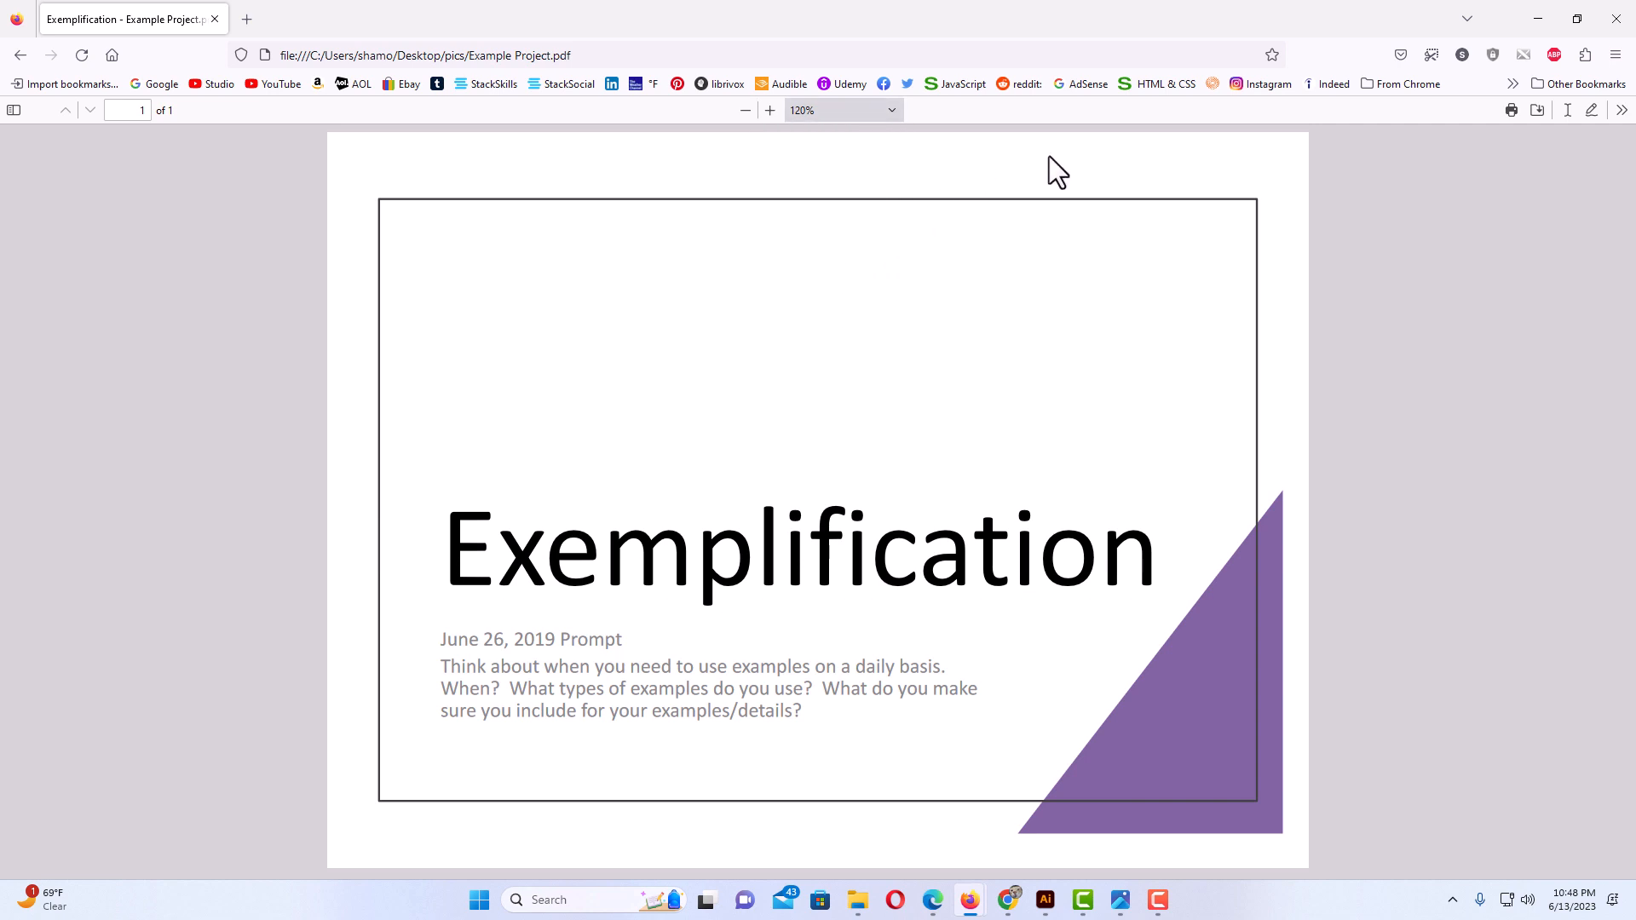
mouse_move(1518, 143)
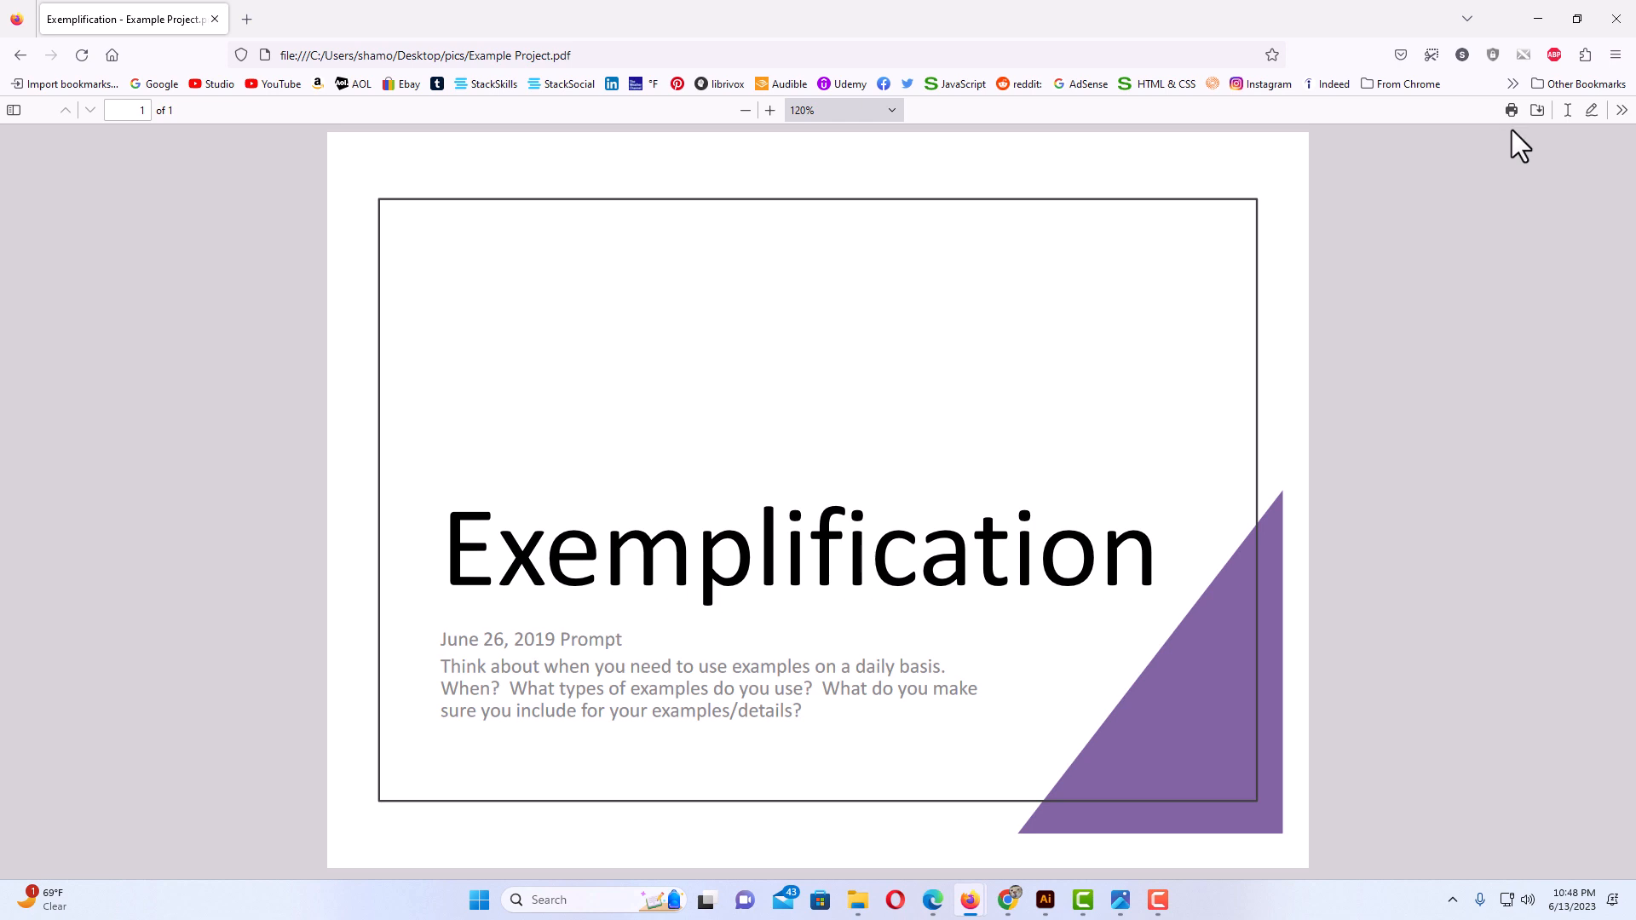
mouse_move(1538, 145)
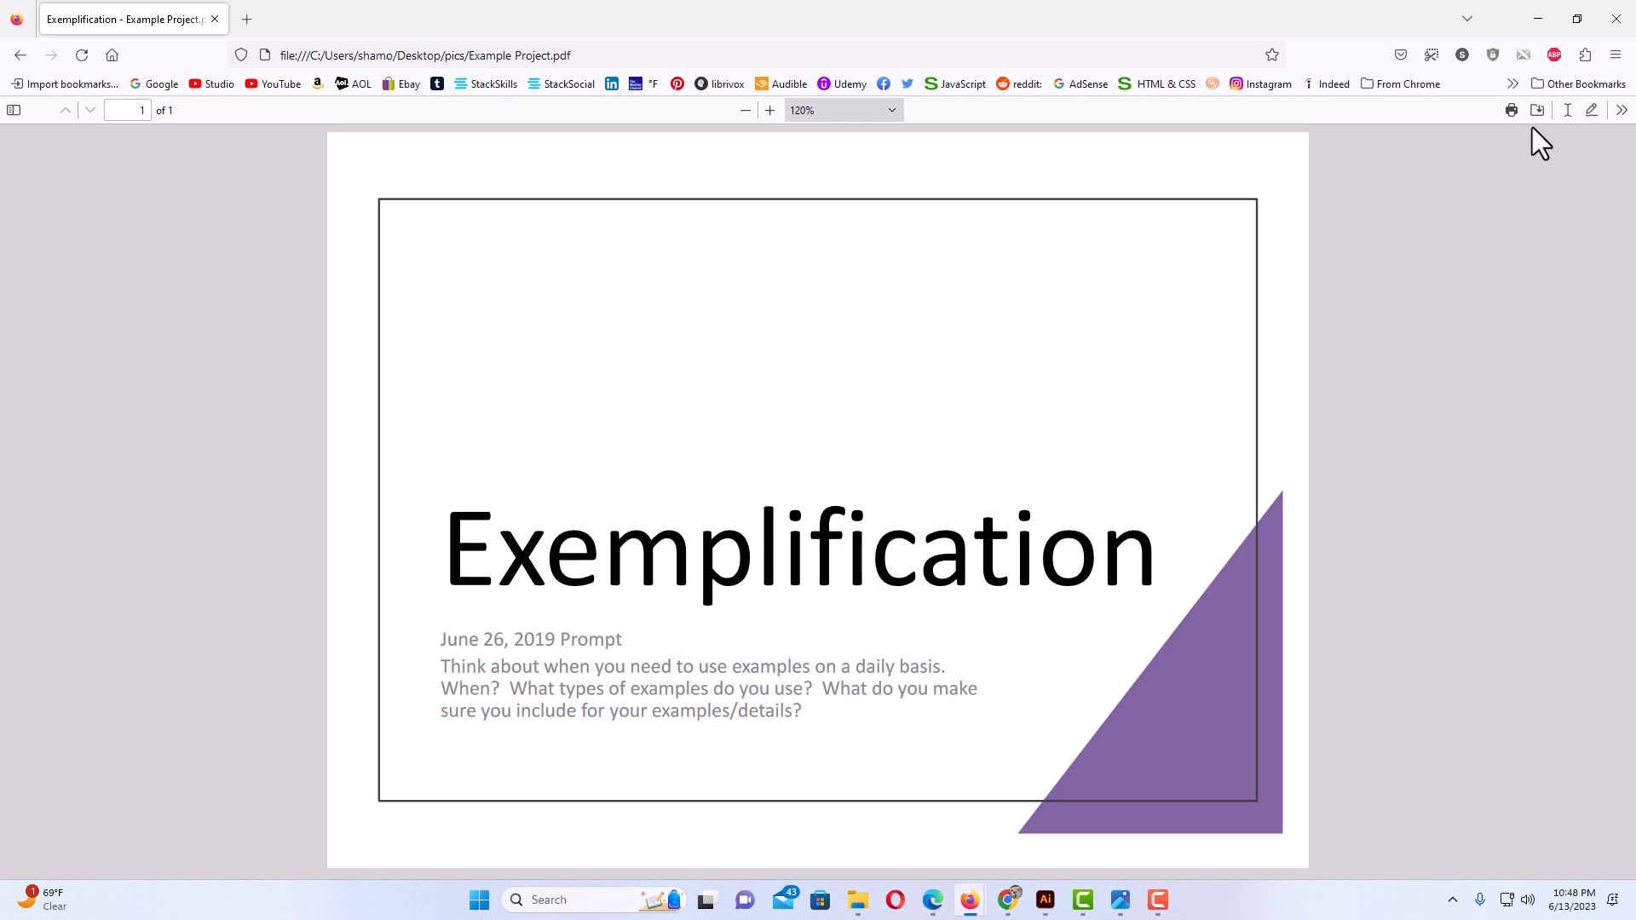
mouse_move(1572, 149)
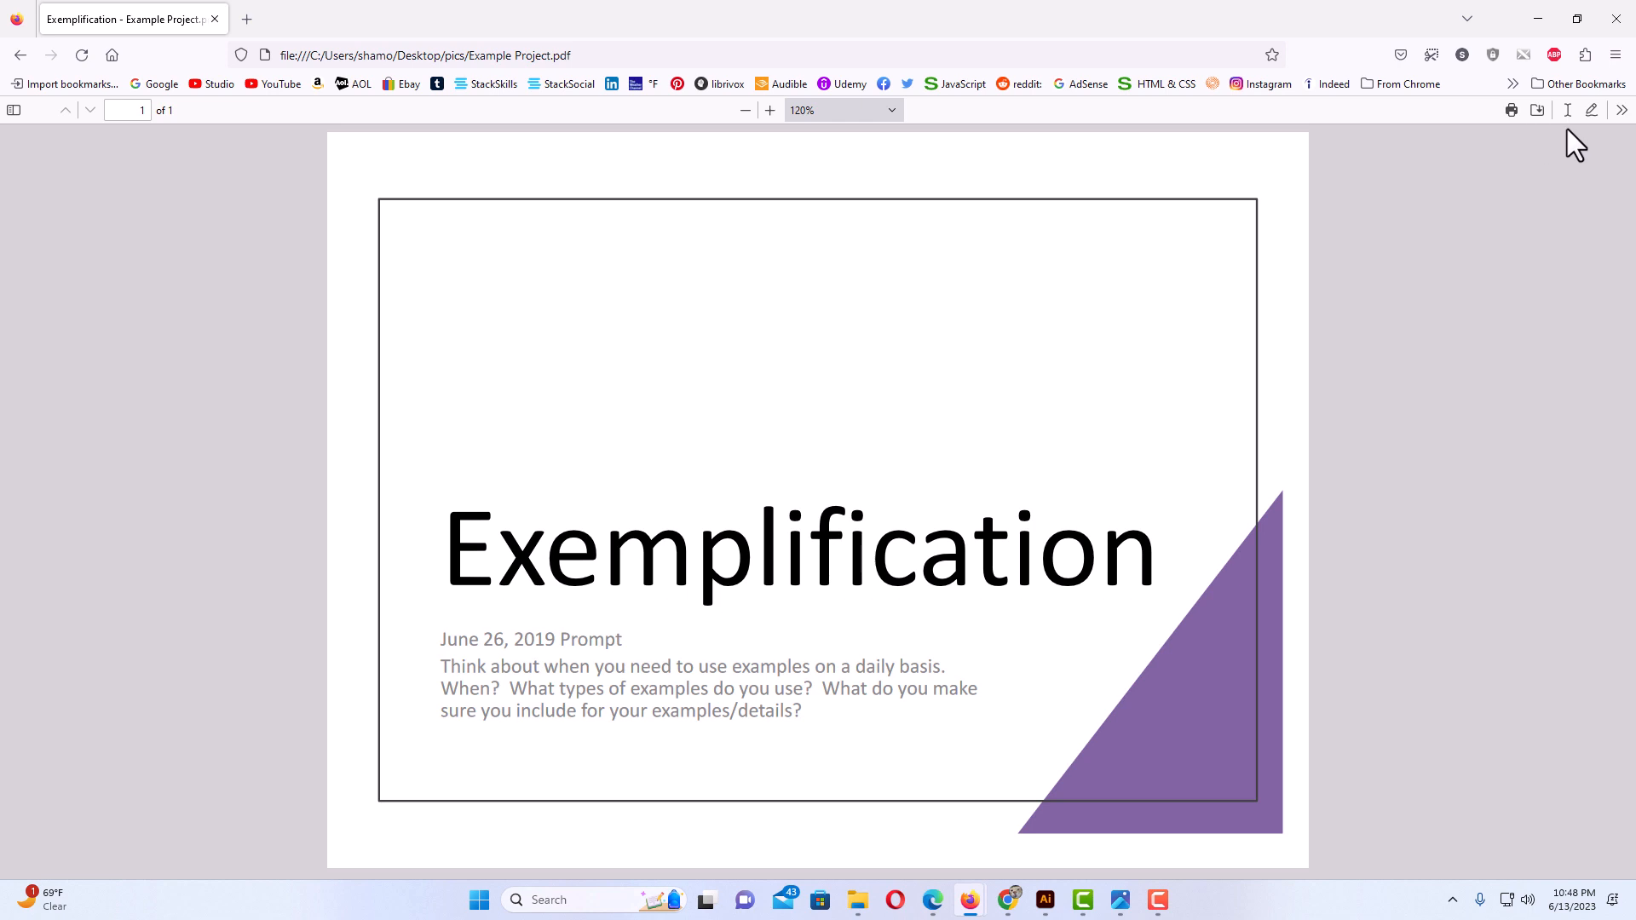
mouse_move(1594, 138)
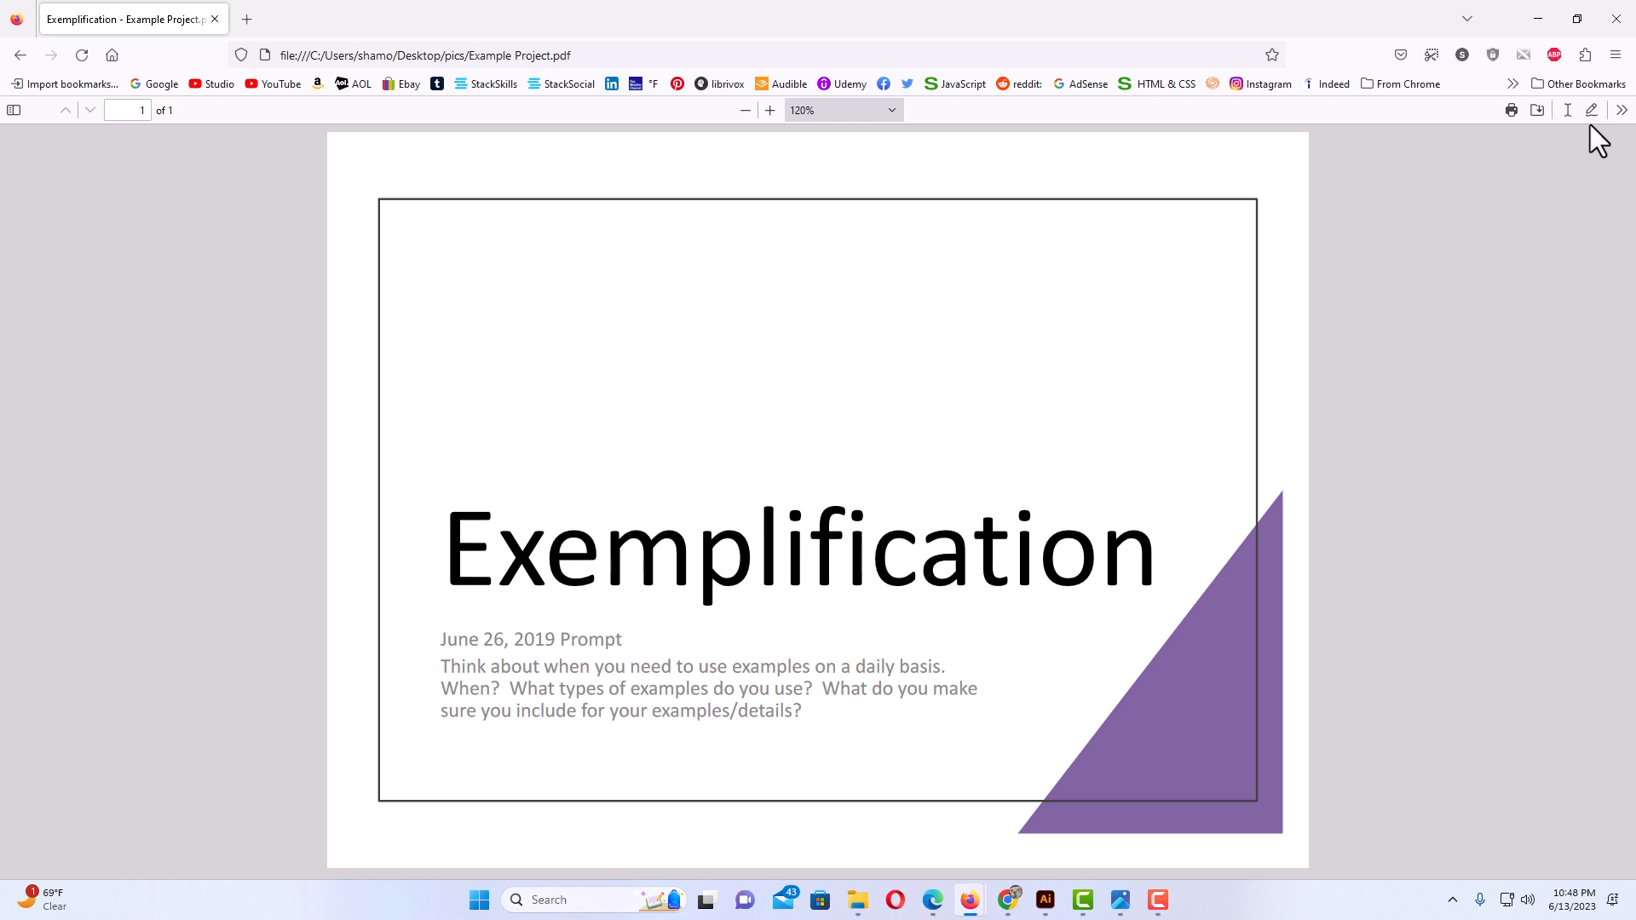
mouse_move(1615, 155)
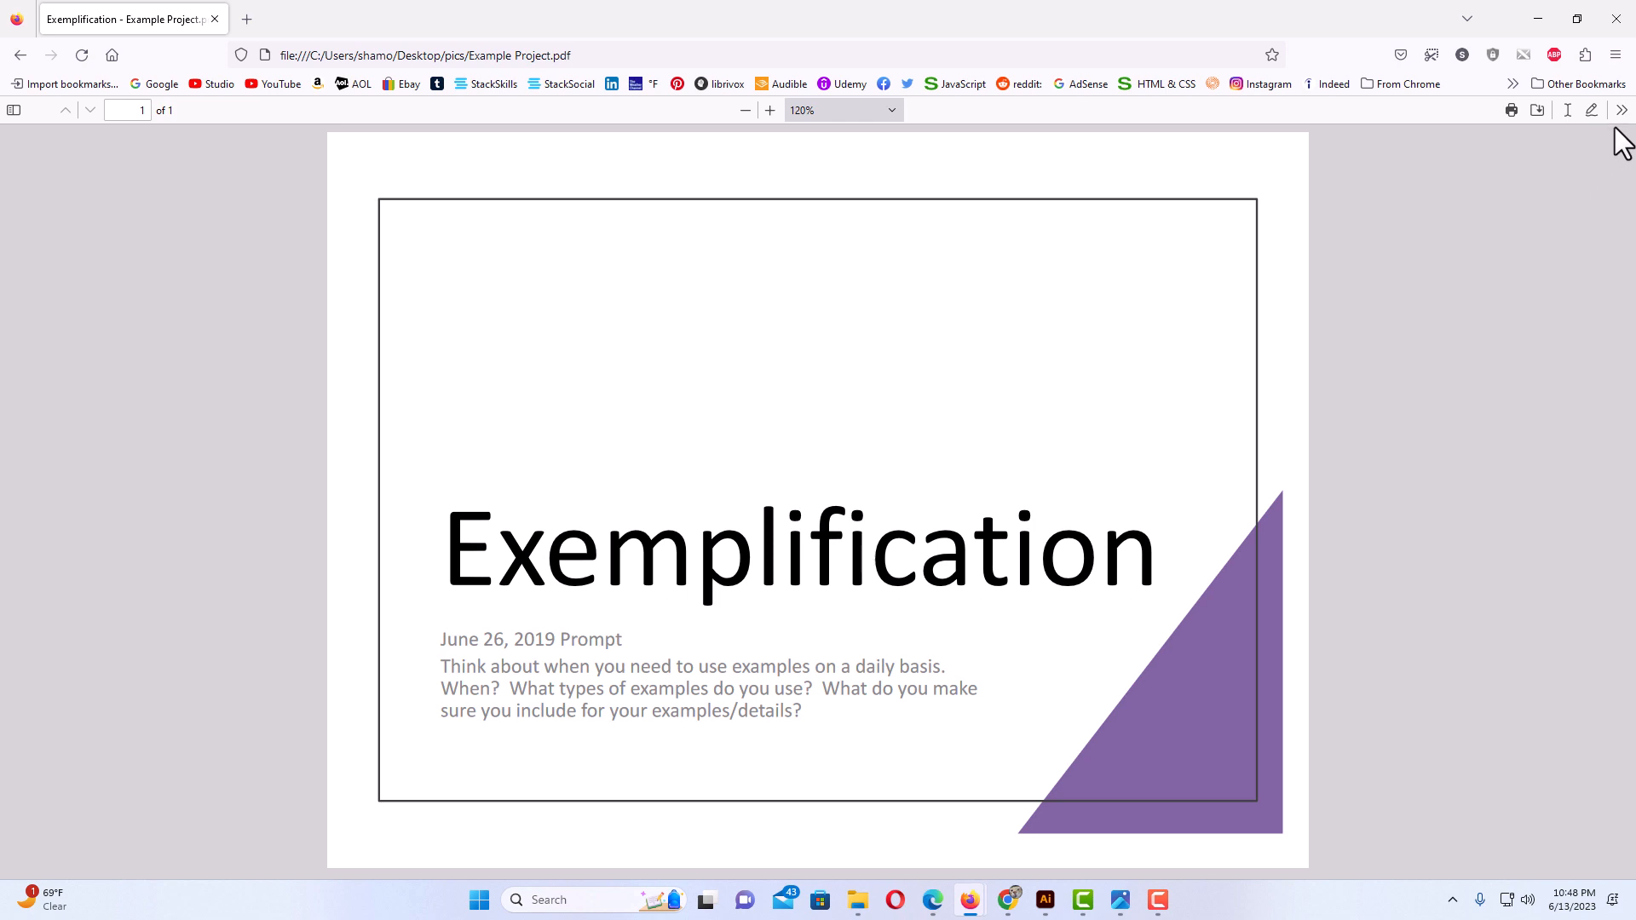
left_click(1622, 111)
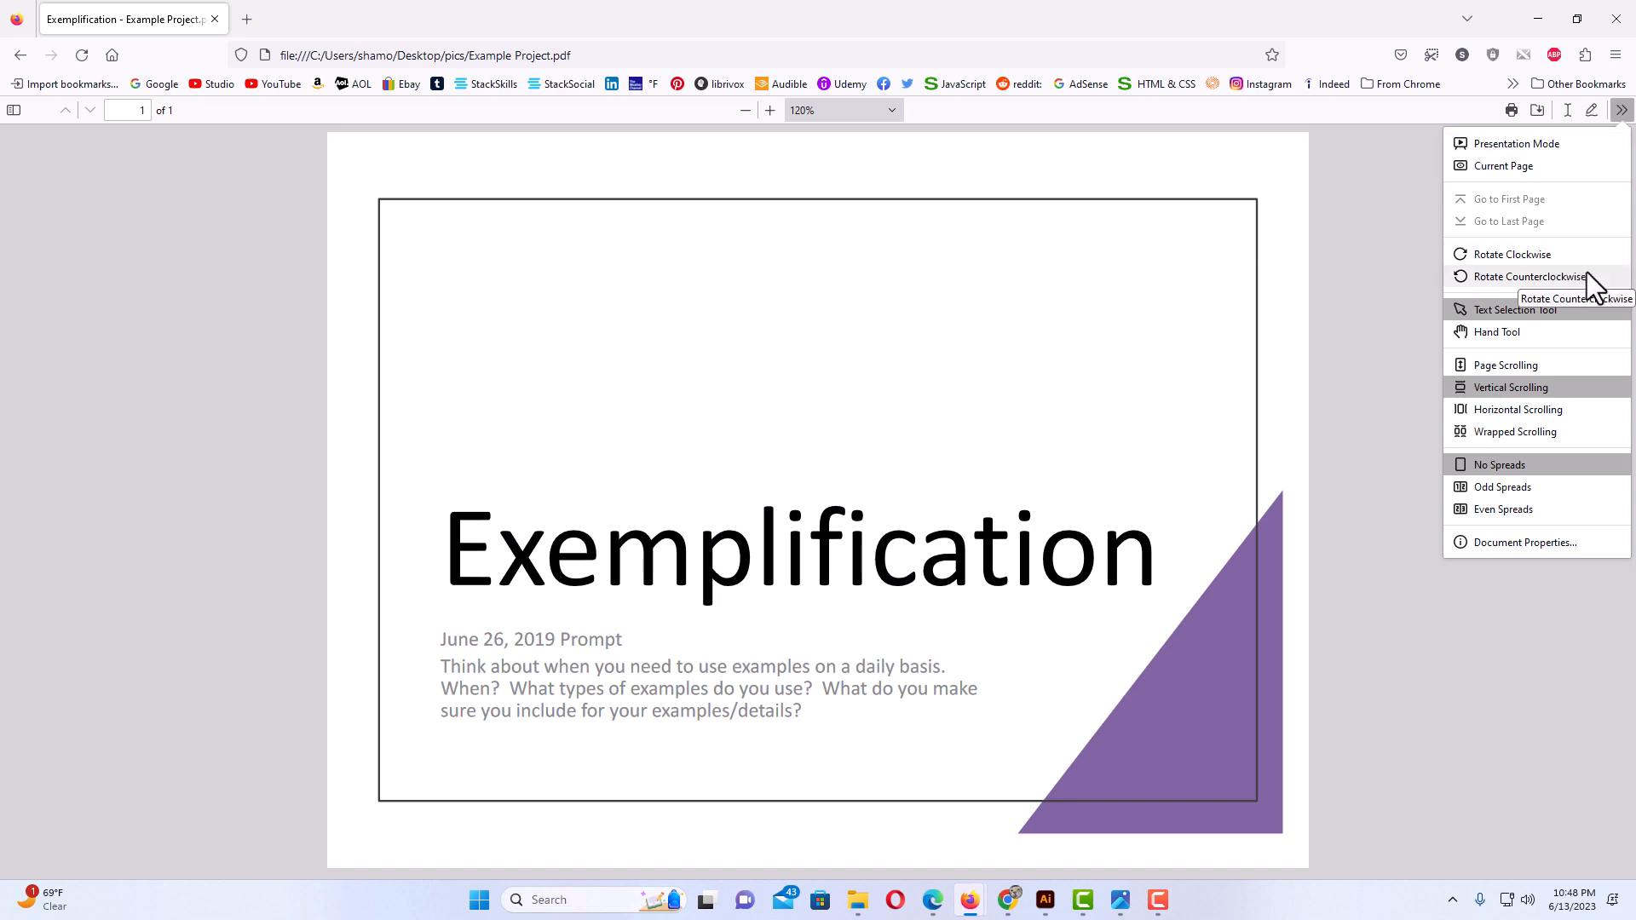
mouse_move(1582, 367)
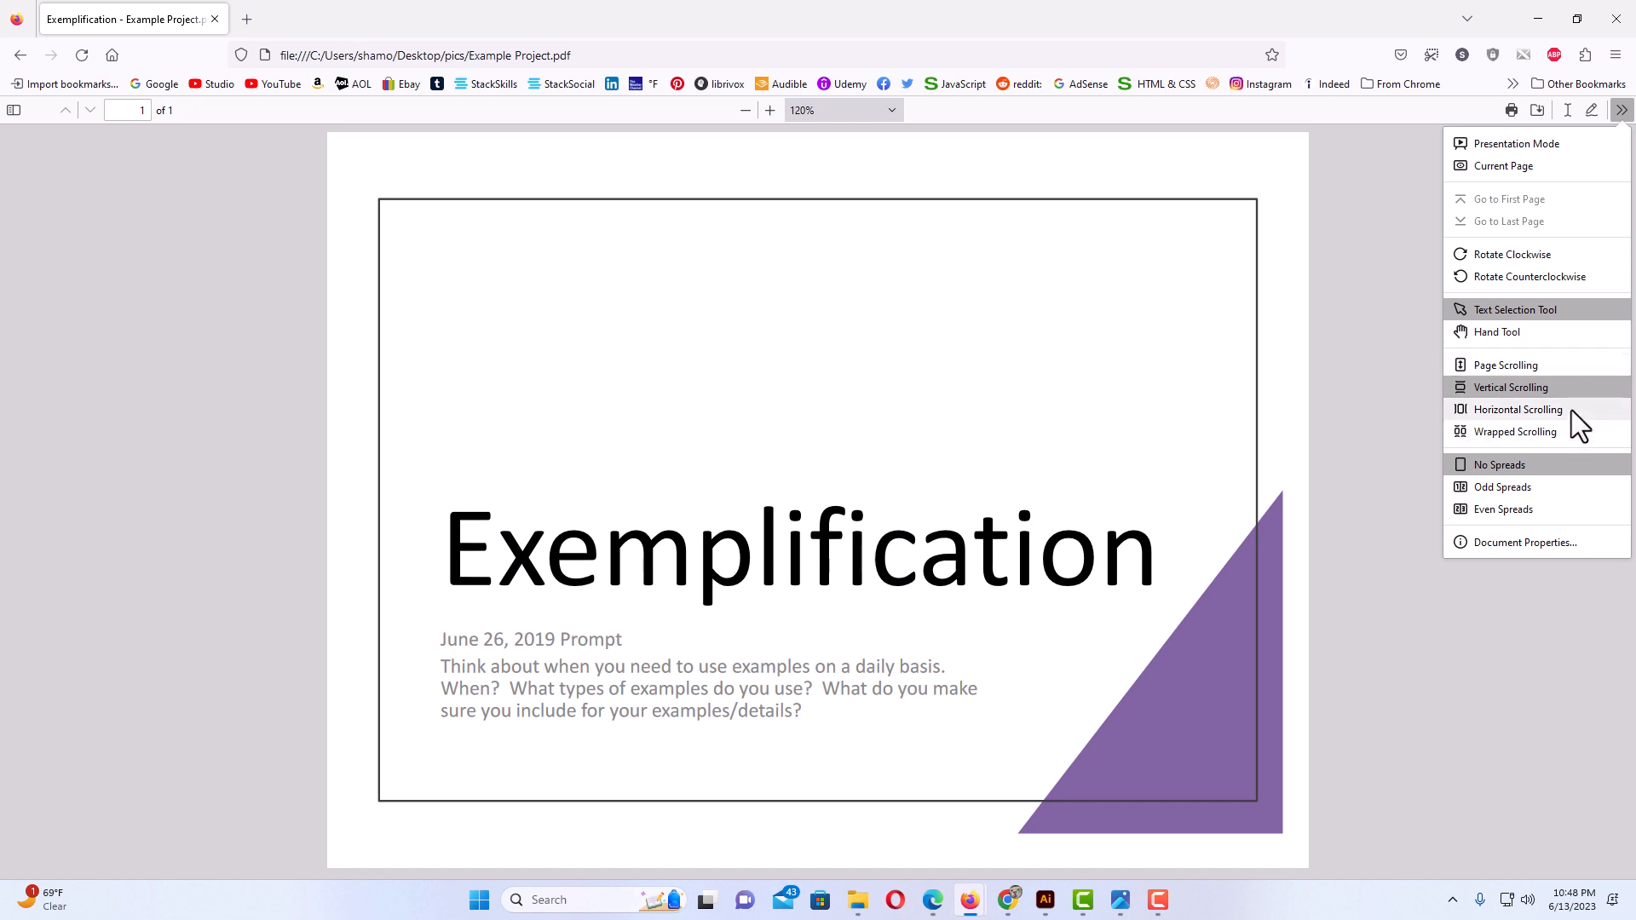
mouse_move(1429, 330)
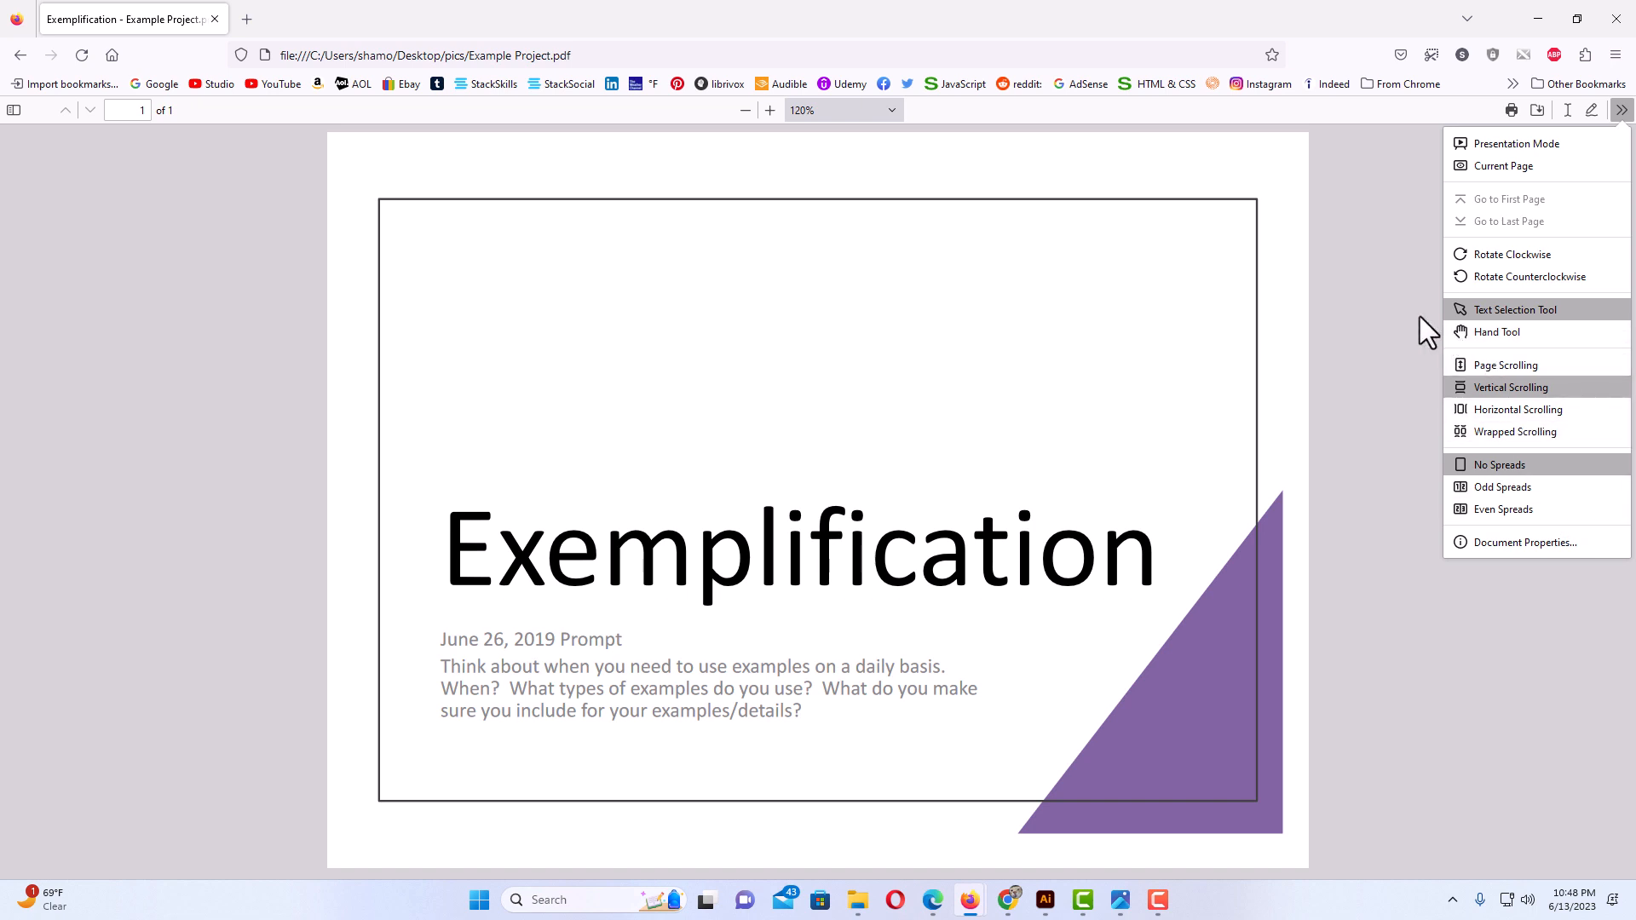
left_click(1375, 307)
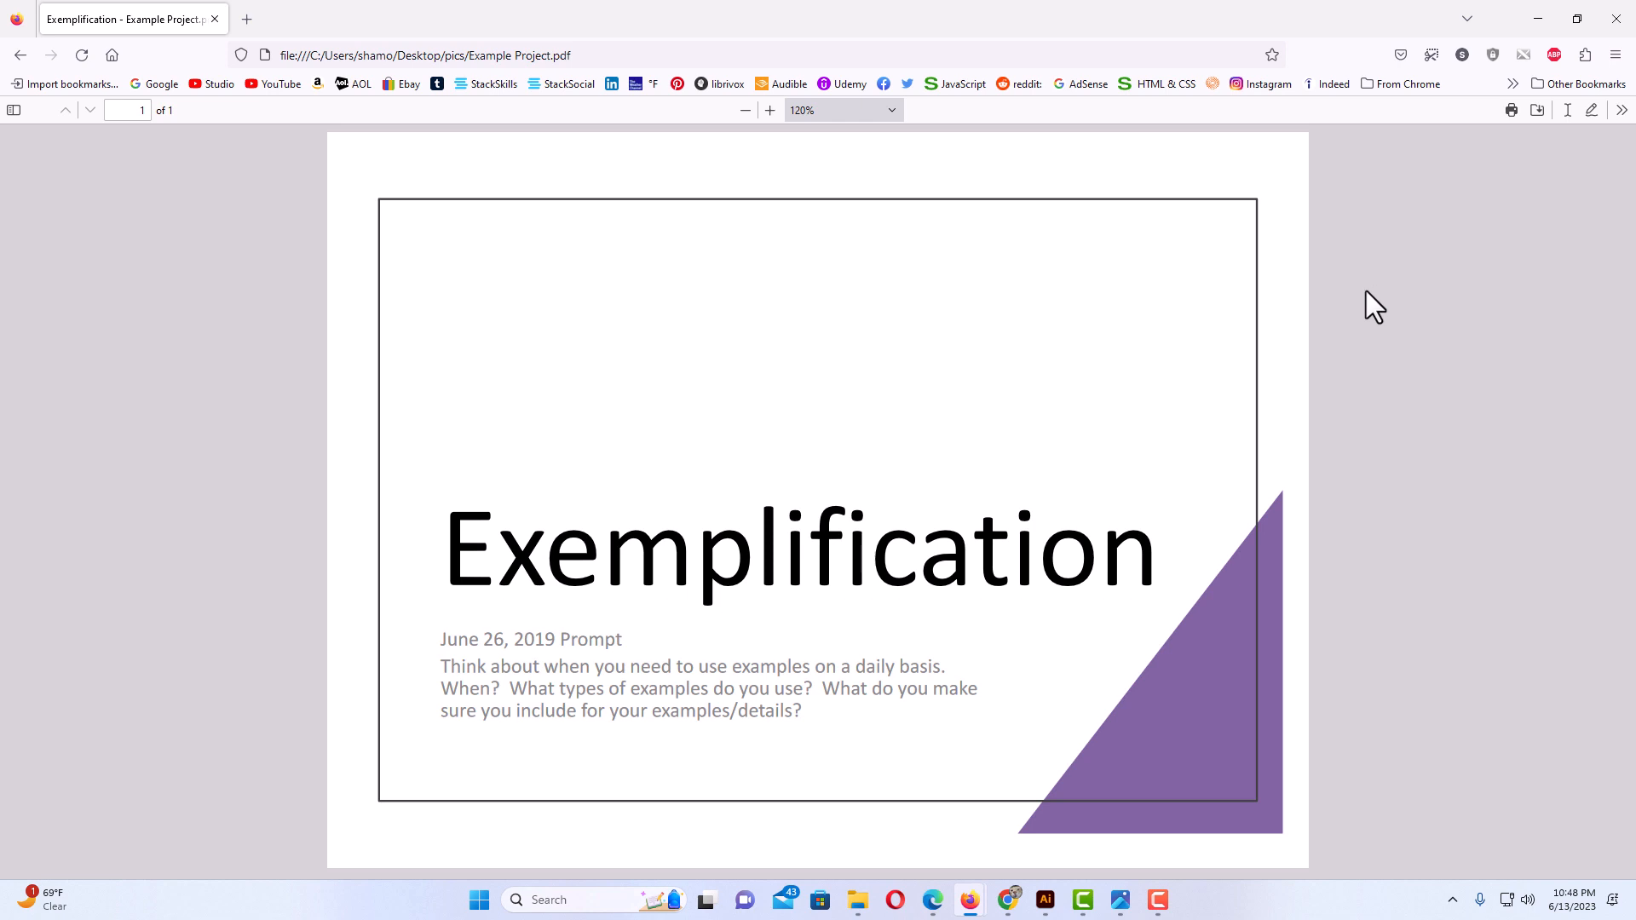
mouse_move(1300, 302)
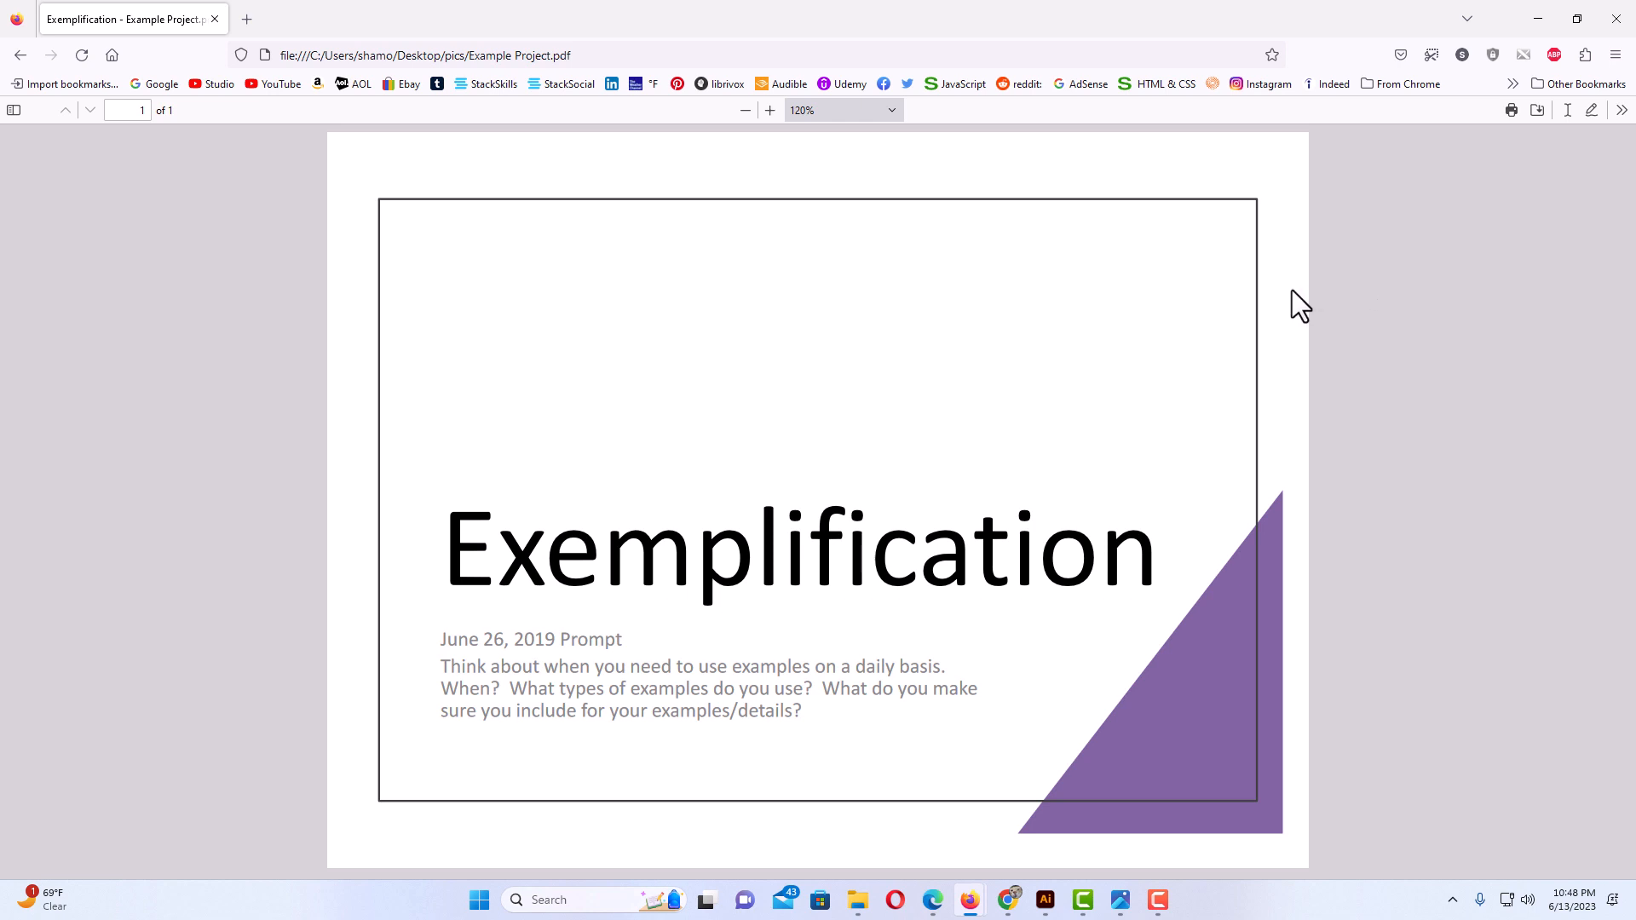
mouse_move(1186, 396)
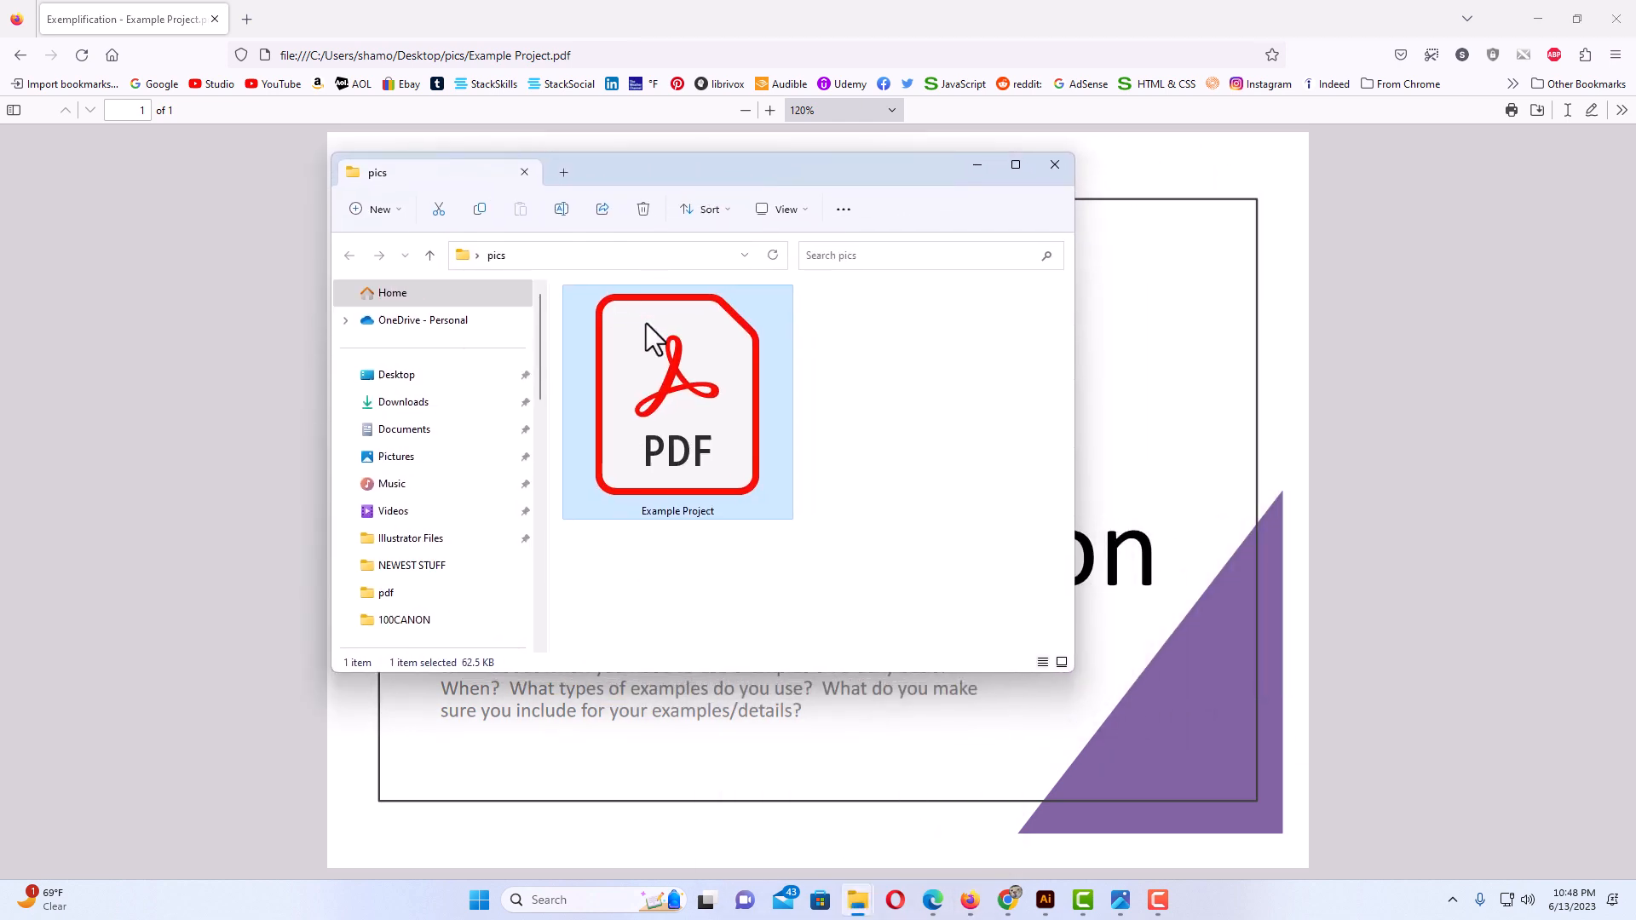
mouse_move(653, 330)
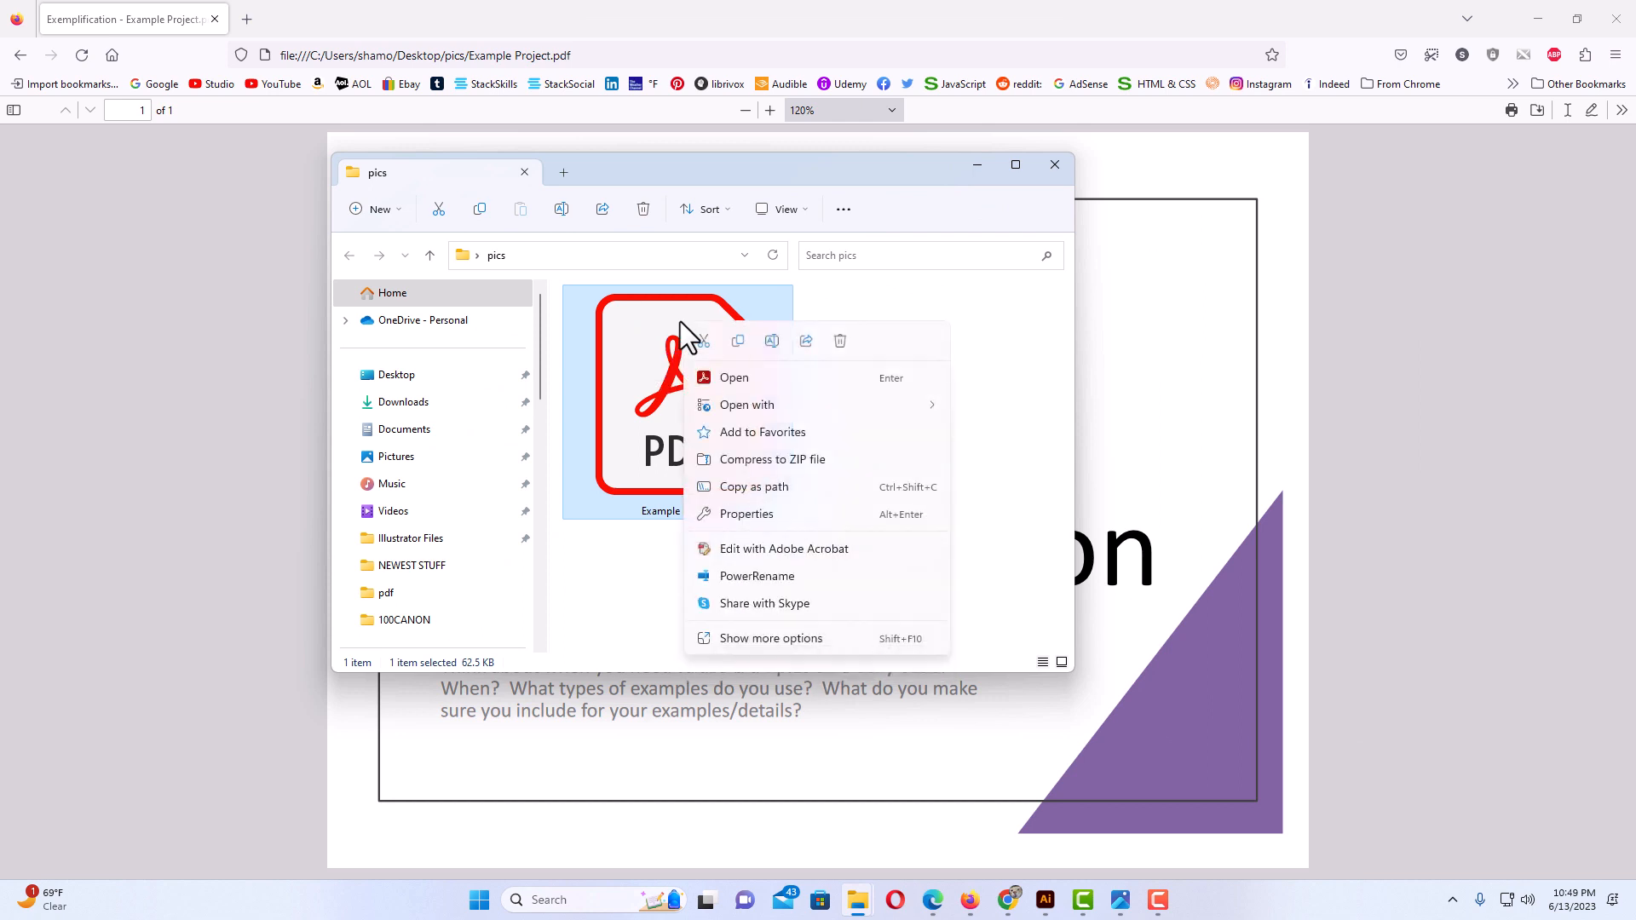
View the Open with app list for Example Project, then dismiss it unchosen
left_click(746, 404)
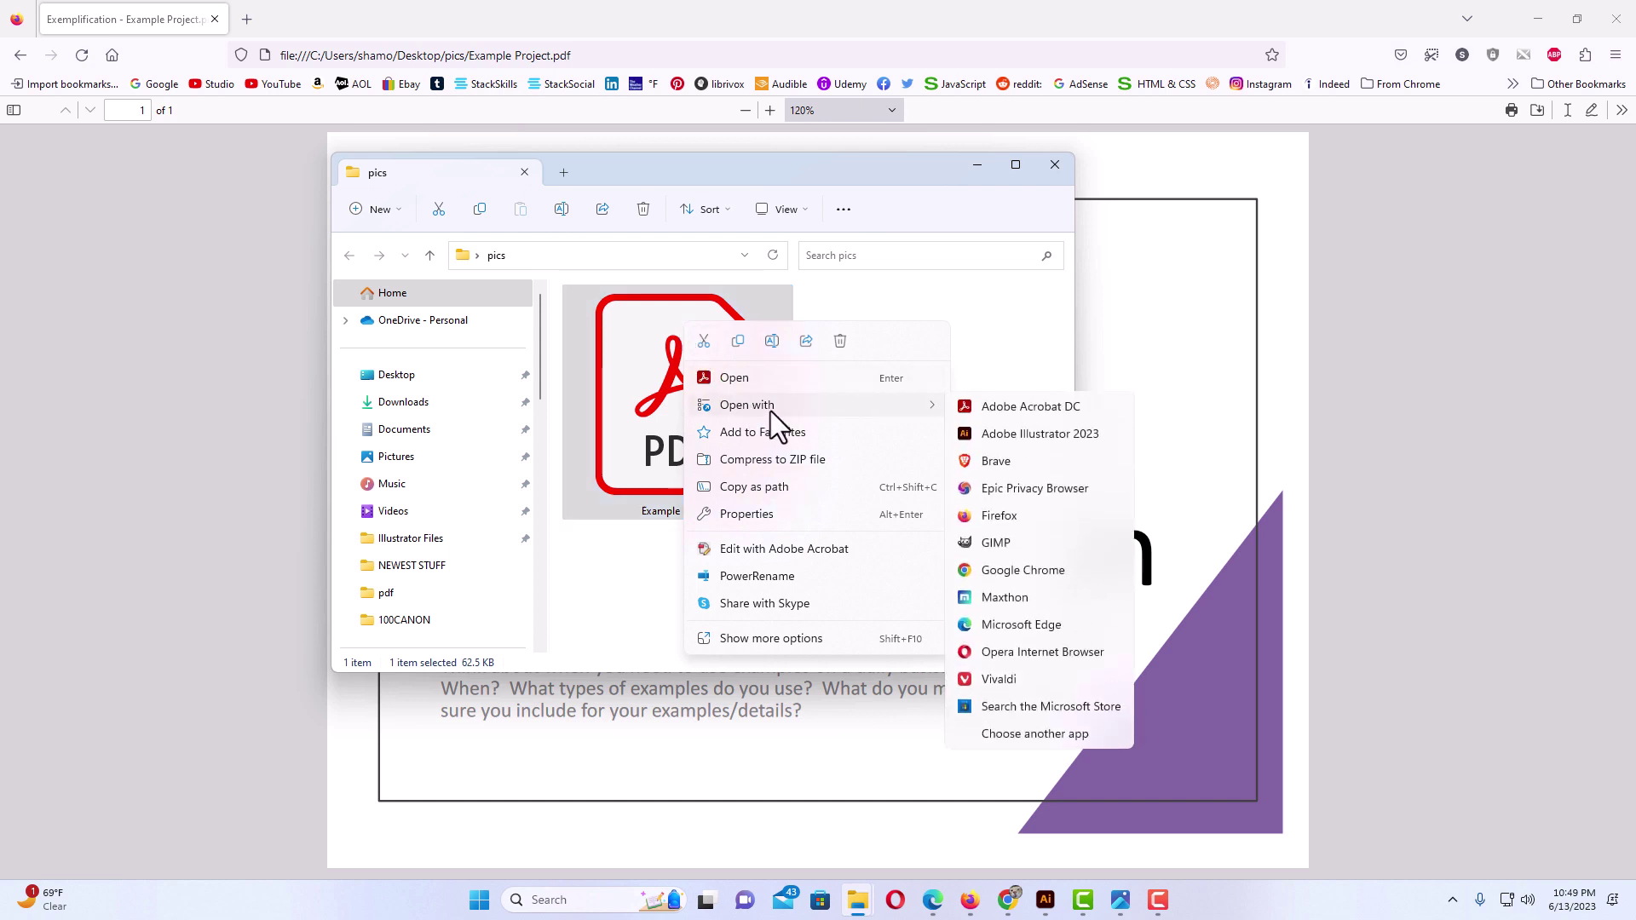
mouse_move(1041, 518)
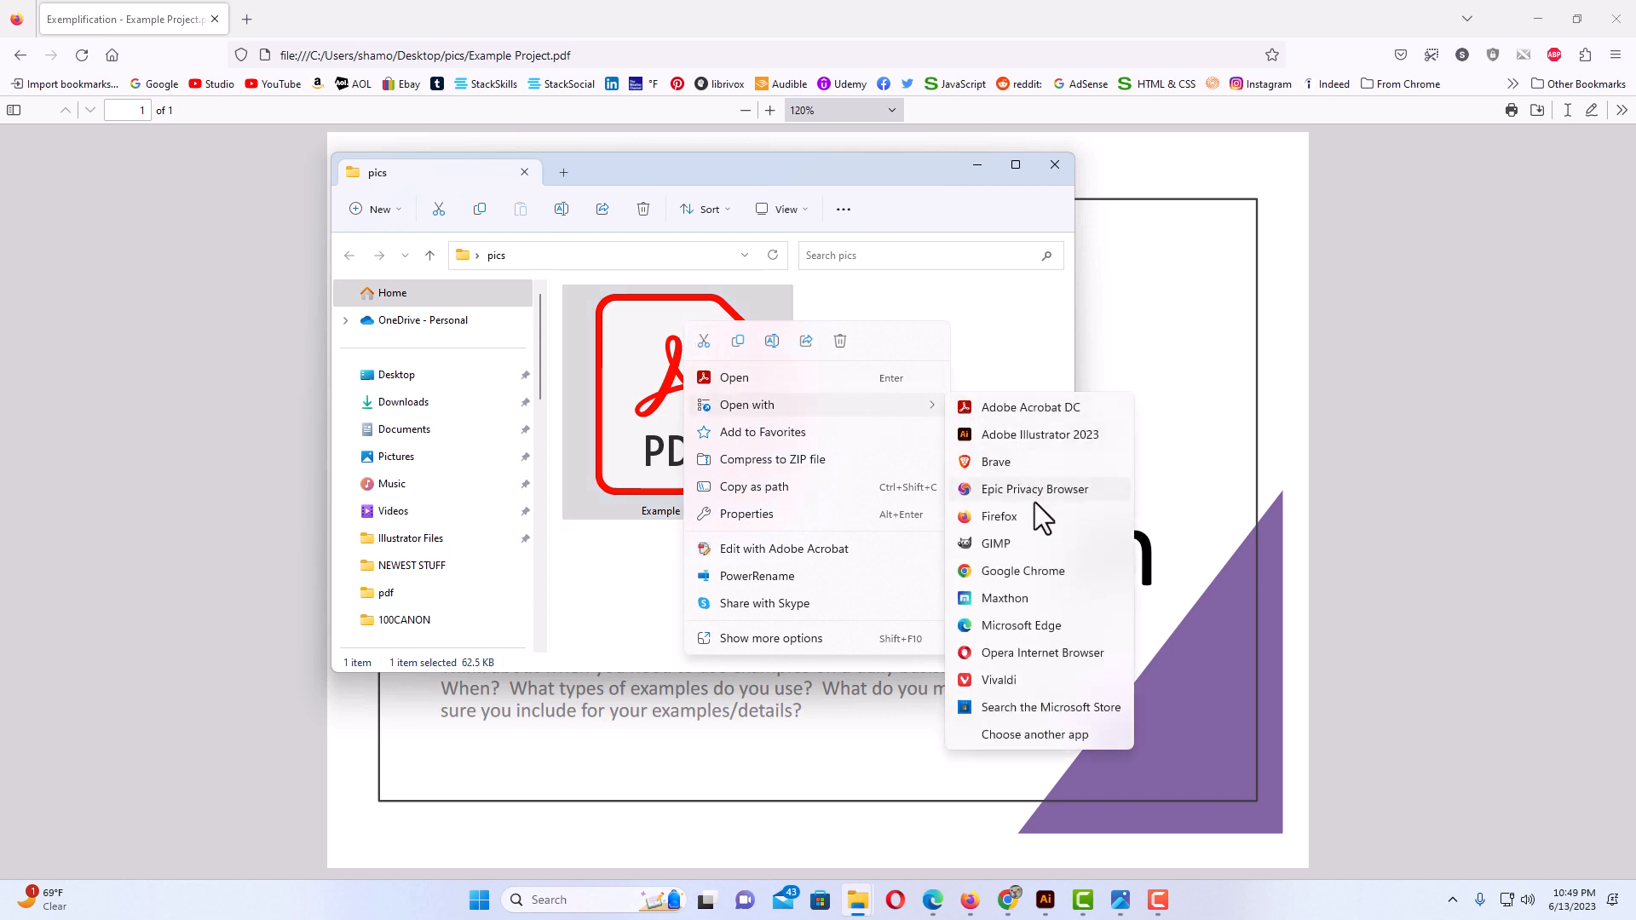
mouse_move(1024, 493)
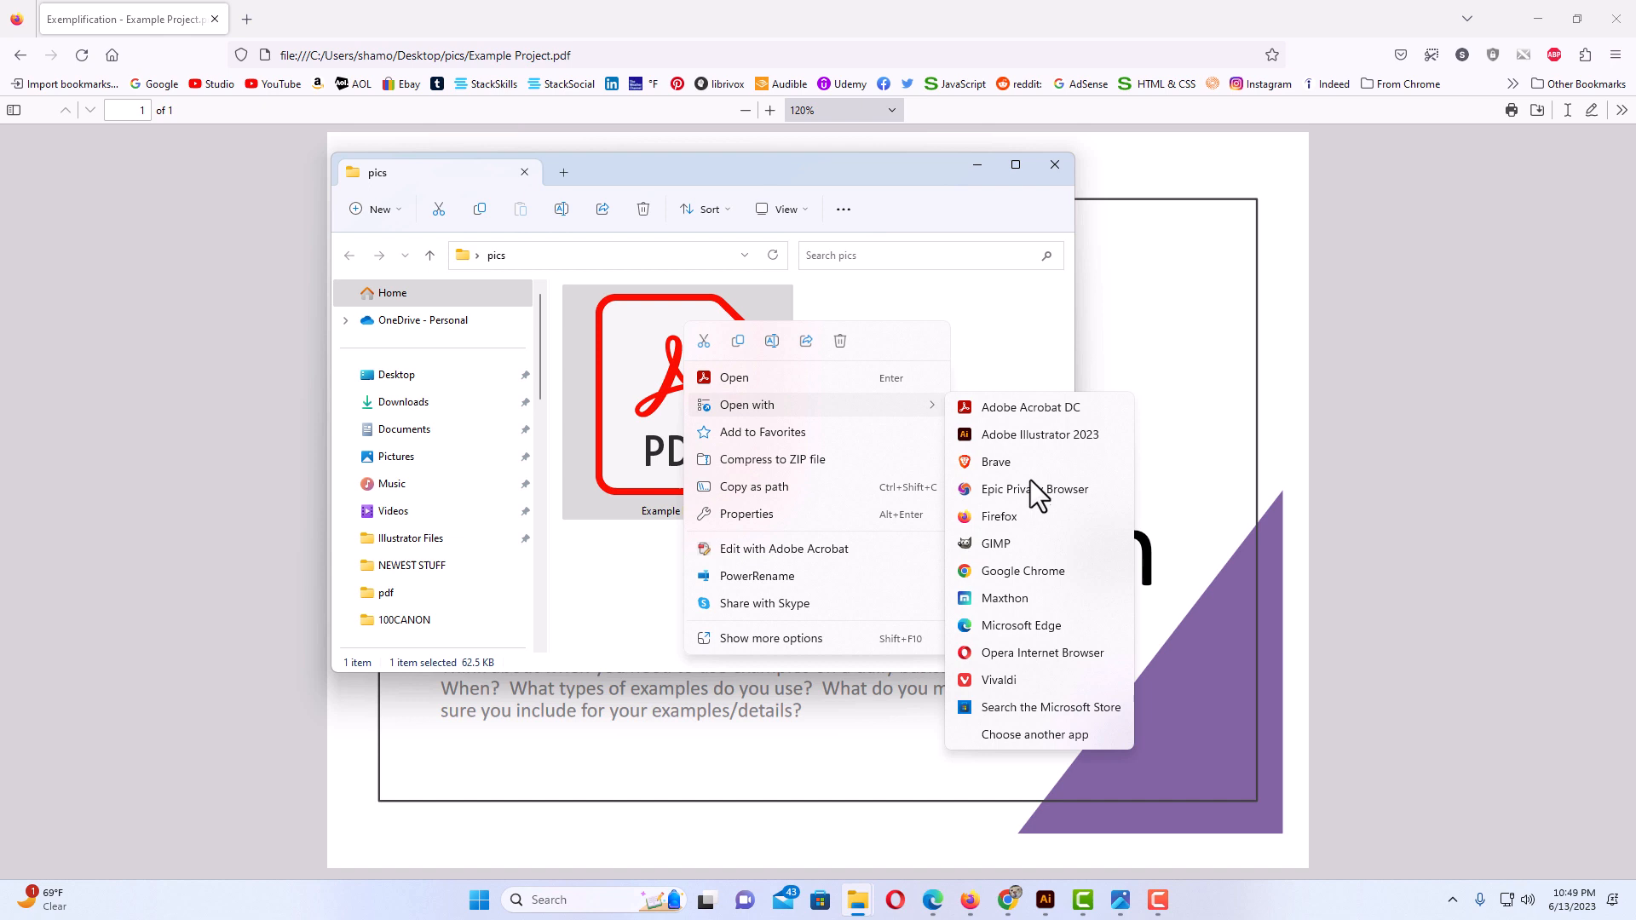
mouse_move(1020, 666)
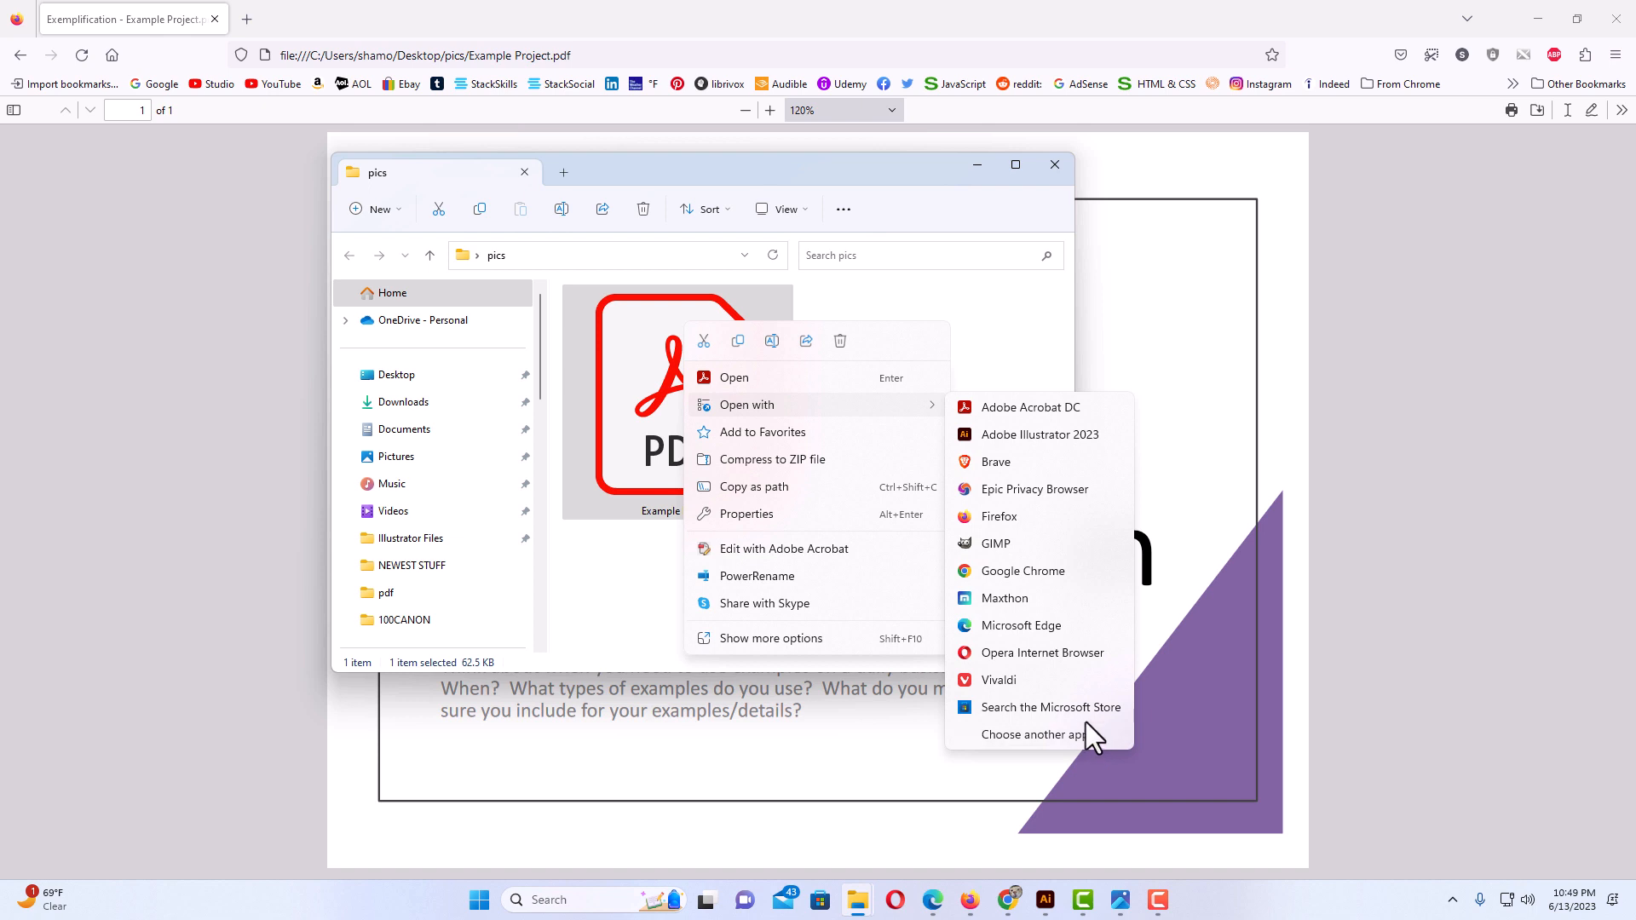
mouse_move(1073, 738)
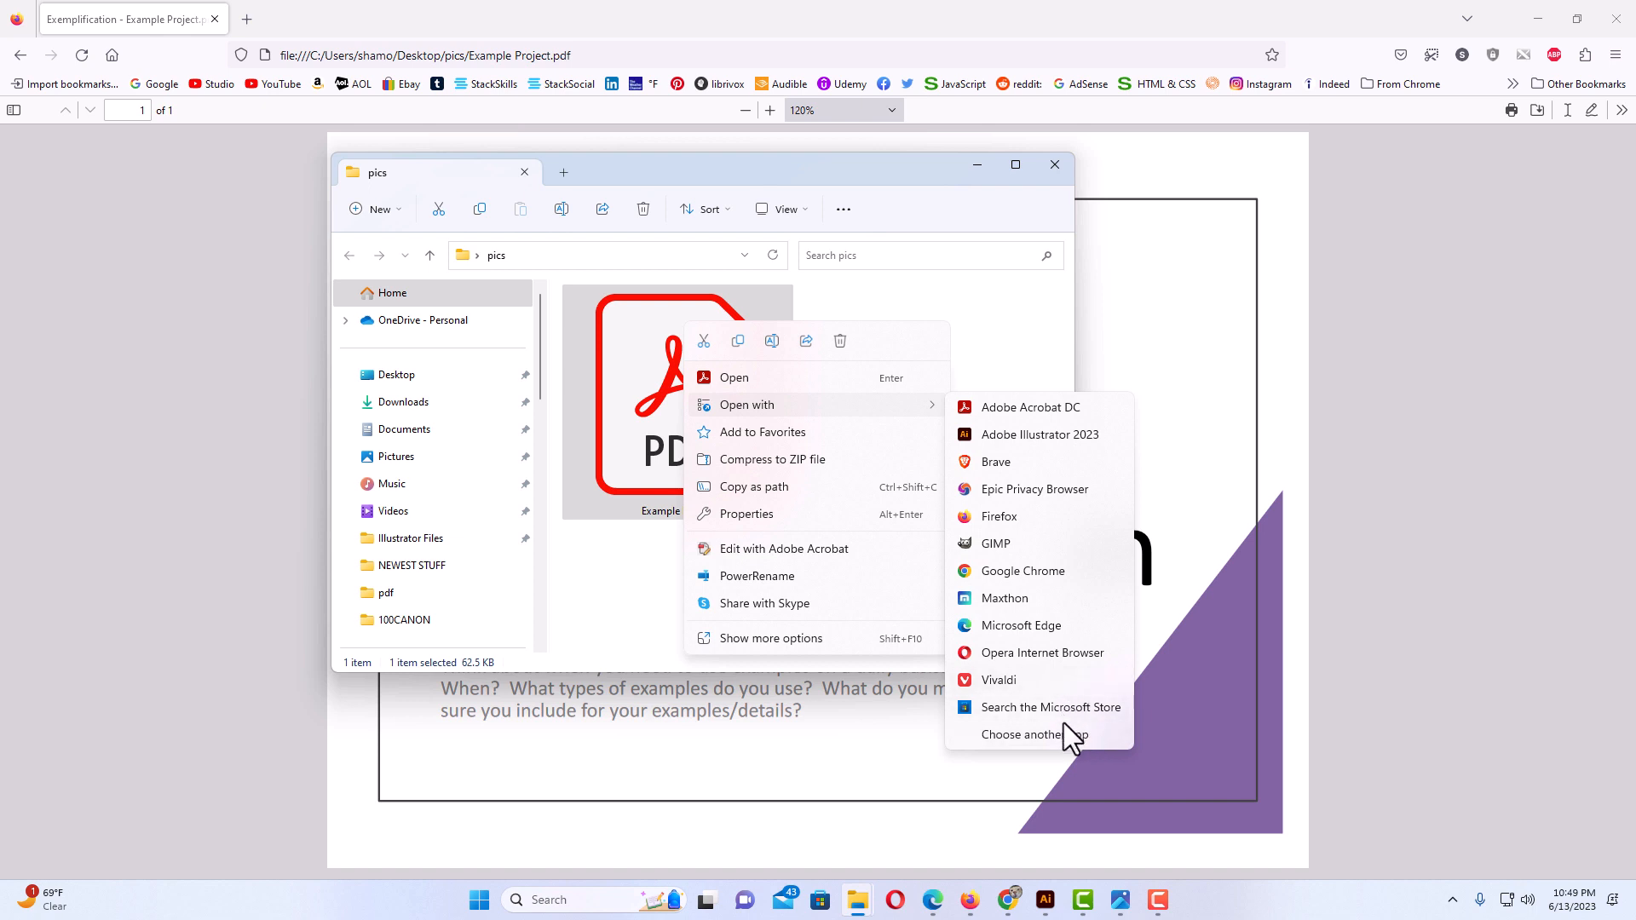
mouse_move(1070, 484)
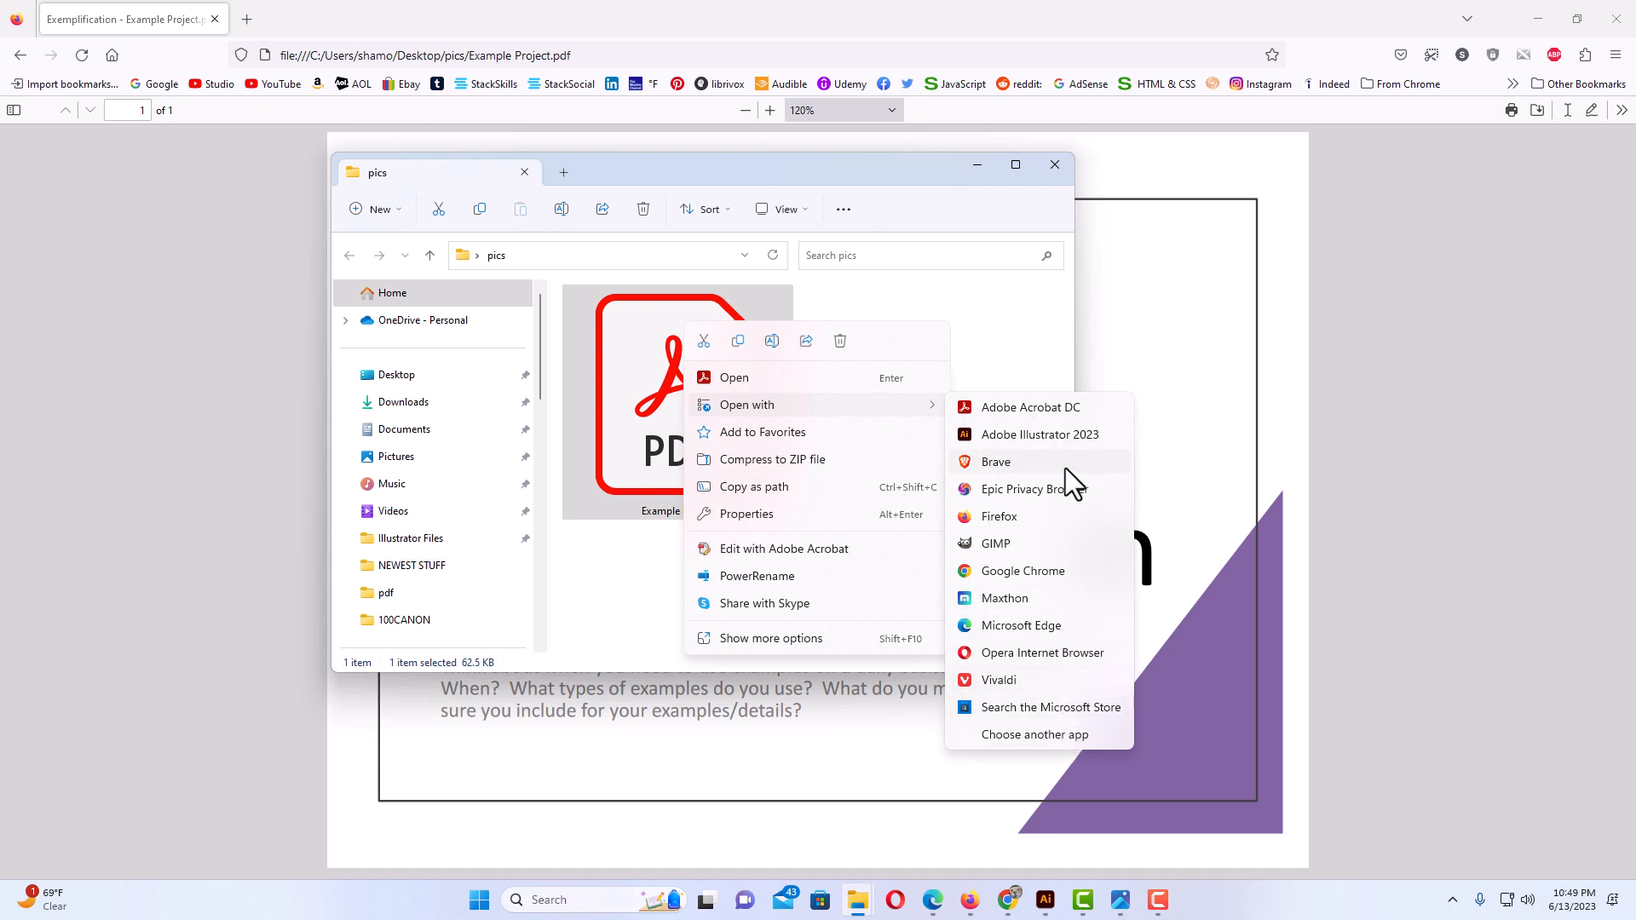
left_click(1023, 531)
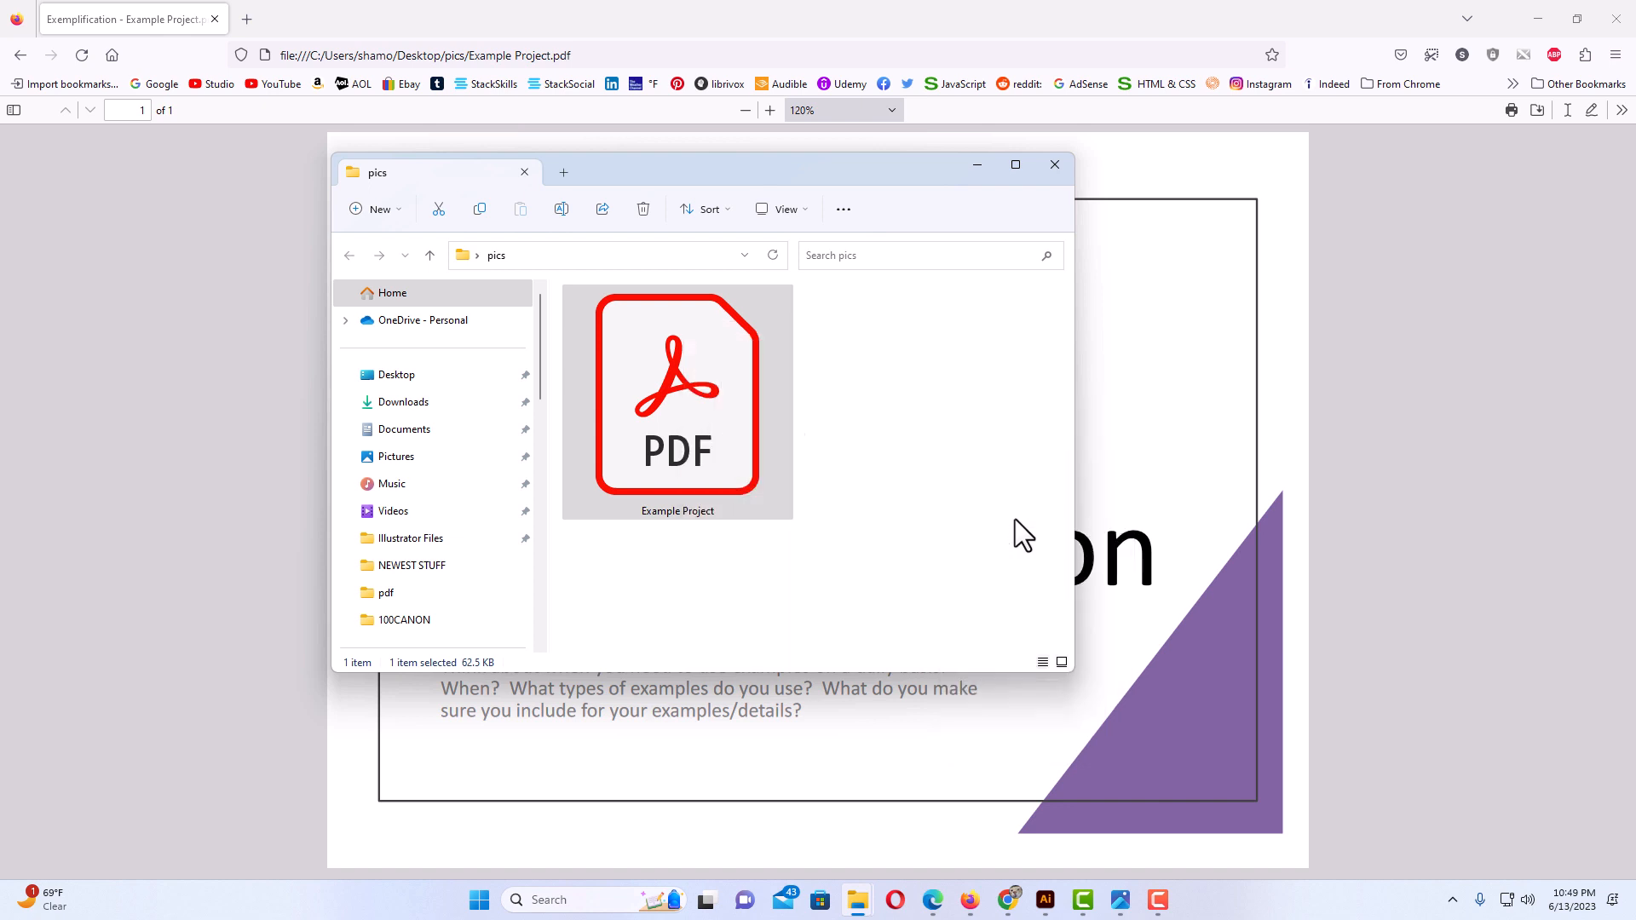